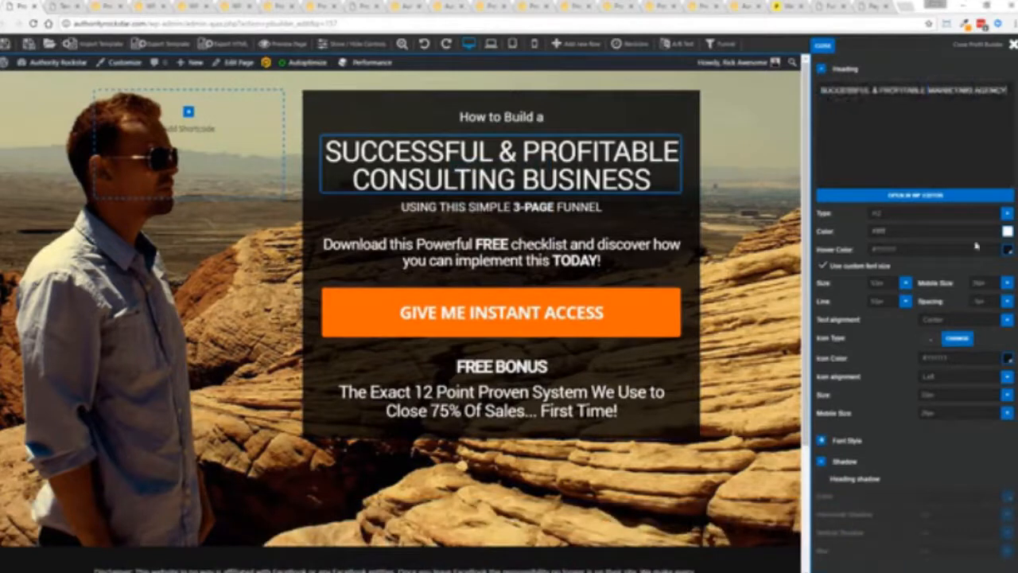
- Edit the heading to read 'Successful & Profitable Marketing Agency' with the 3-page closing system subline
type("MARKETING AGENCY")
left_click(499, 207)
type("CLOSING SYSTEM")
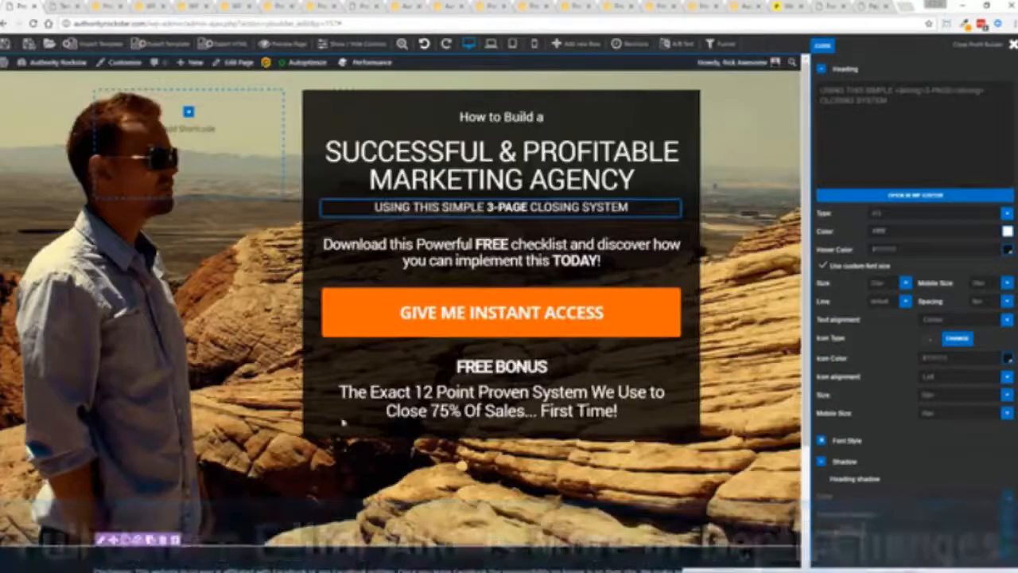
left_click(499, 366)
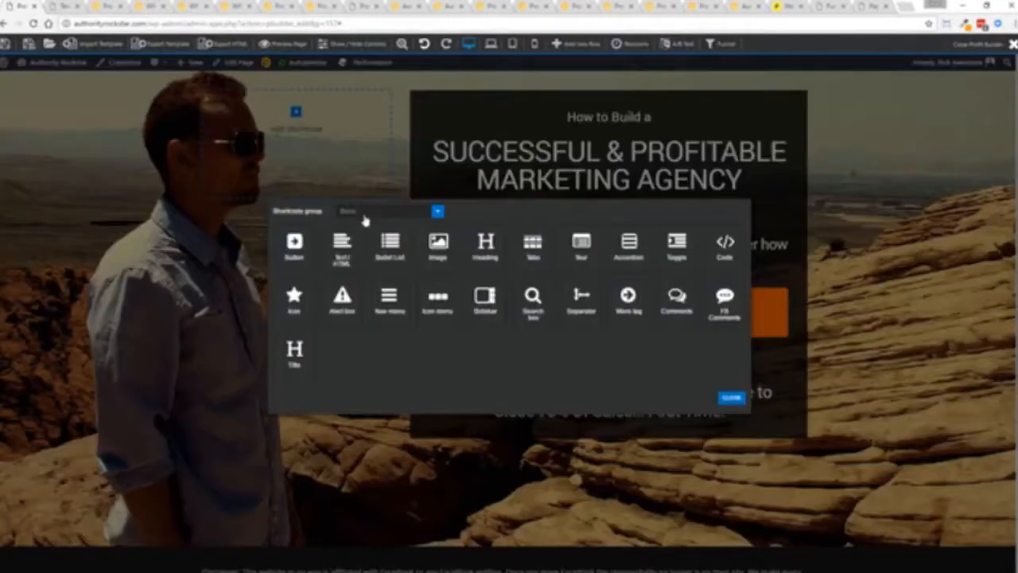
- Switch the shortcode group to Elements and choose the video element
left_click(385, 210)
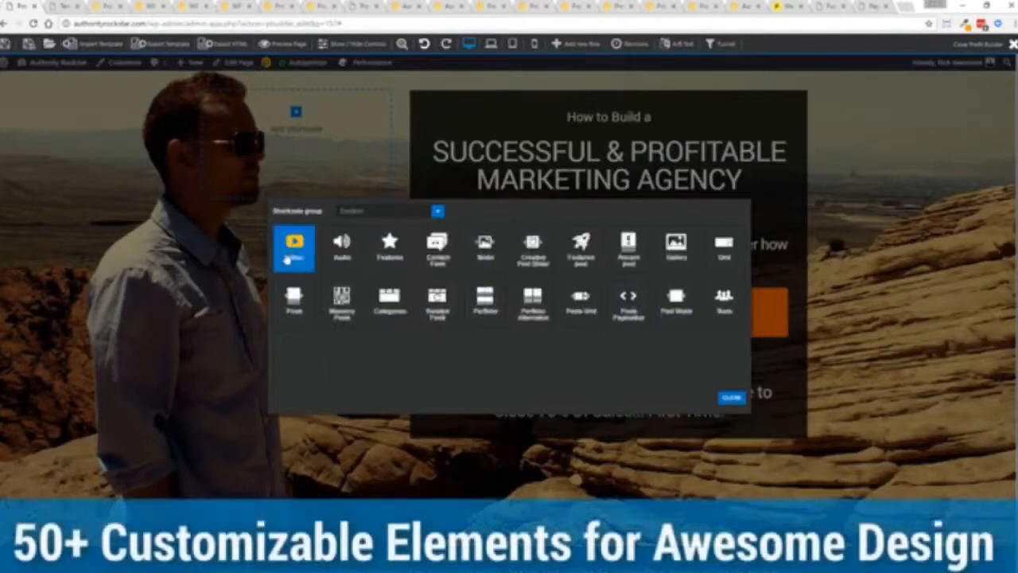
left_click(294, 242)
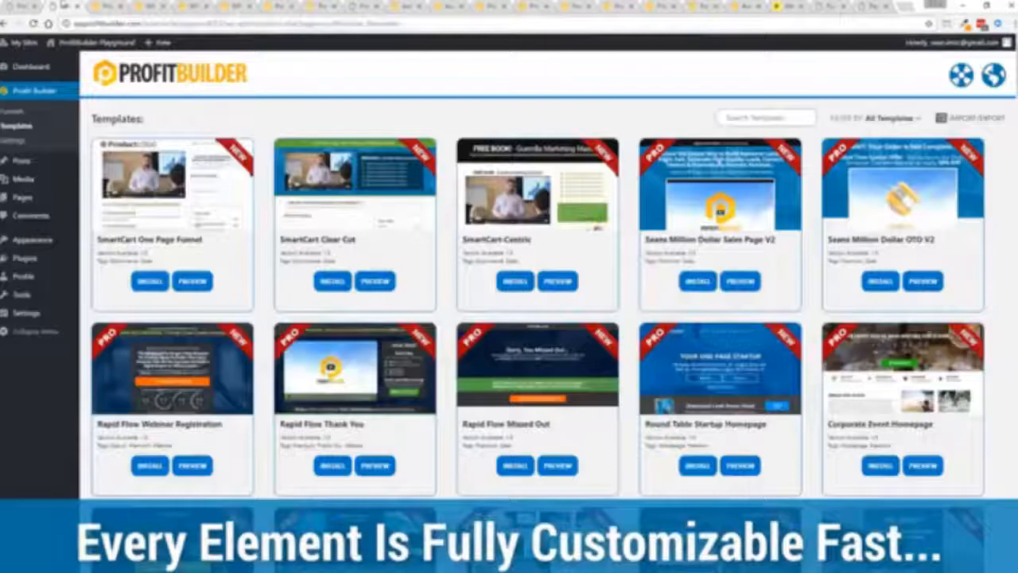
scroll("down", 3)
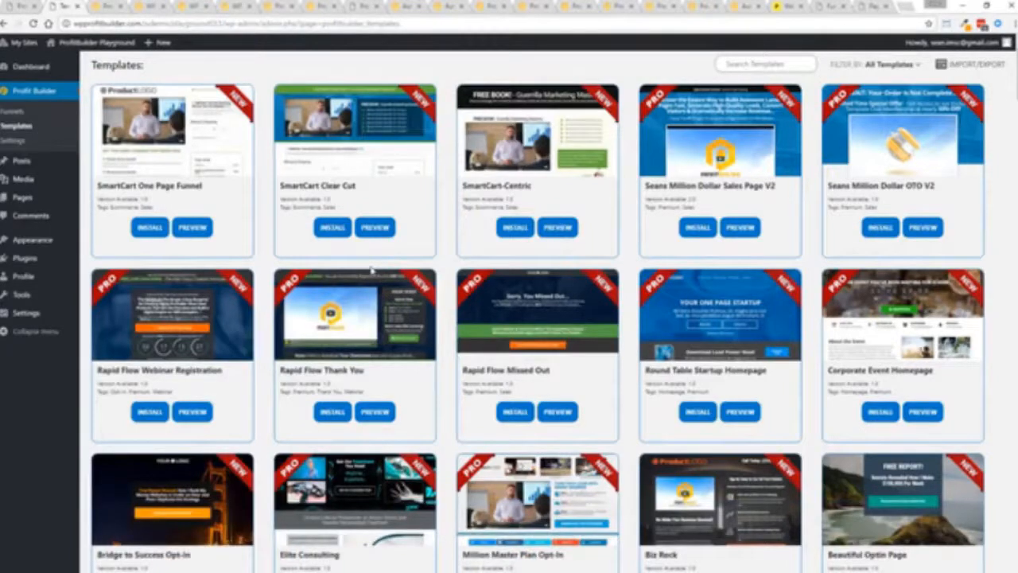
scroll("down", 3)
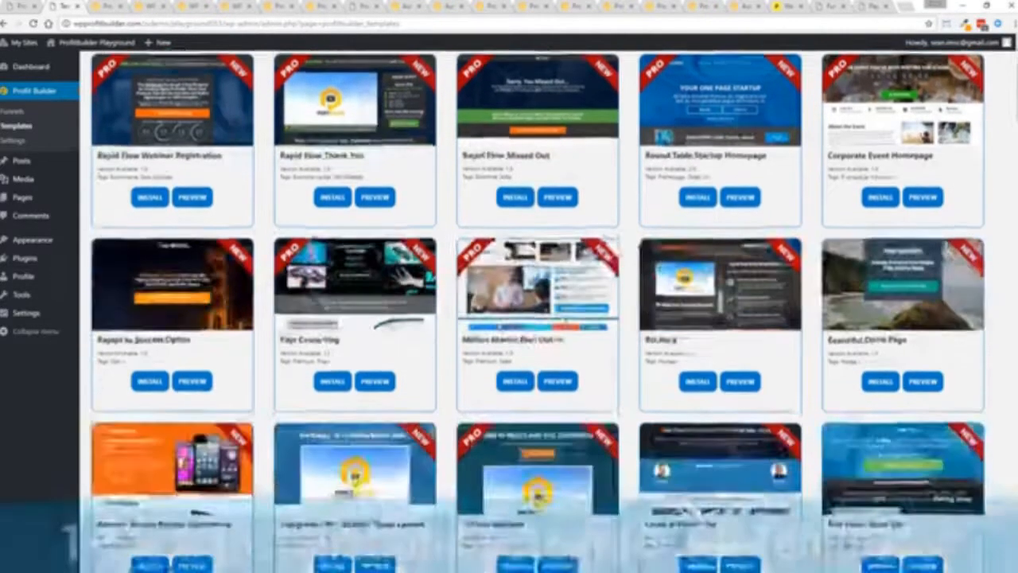
scroll("down", 3)
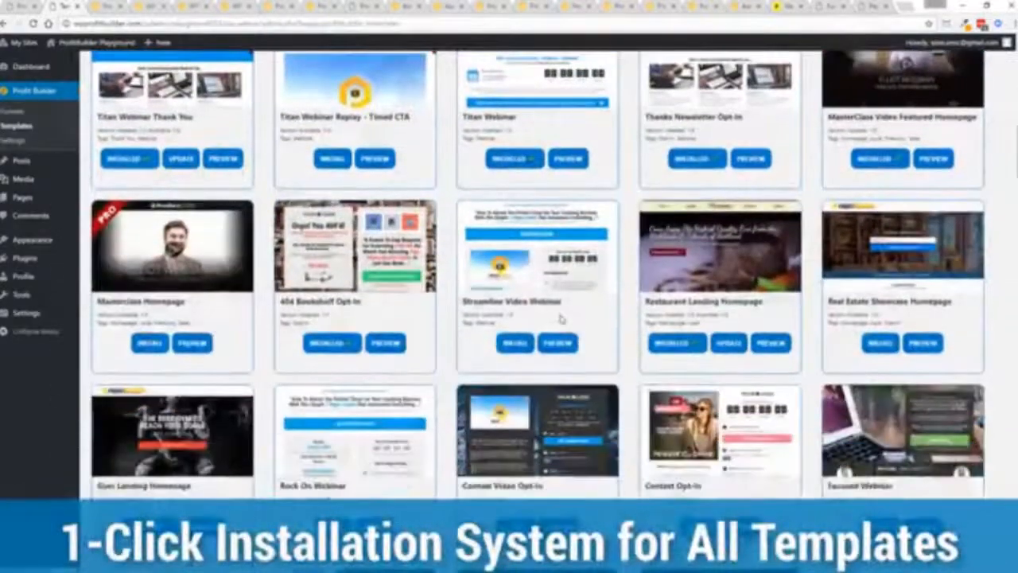
scroll("down", 3)
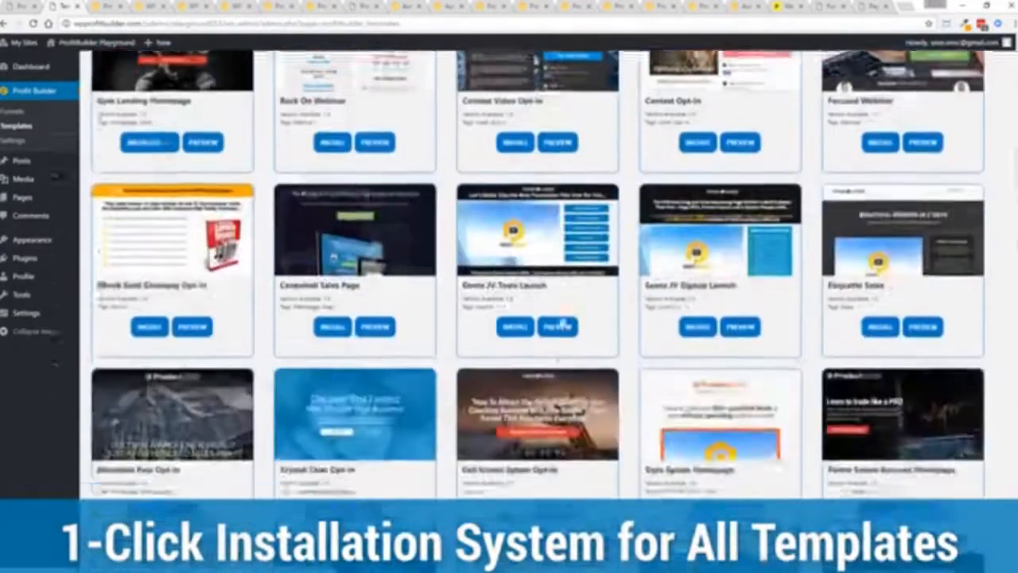
scroll("down", 3)
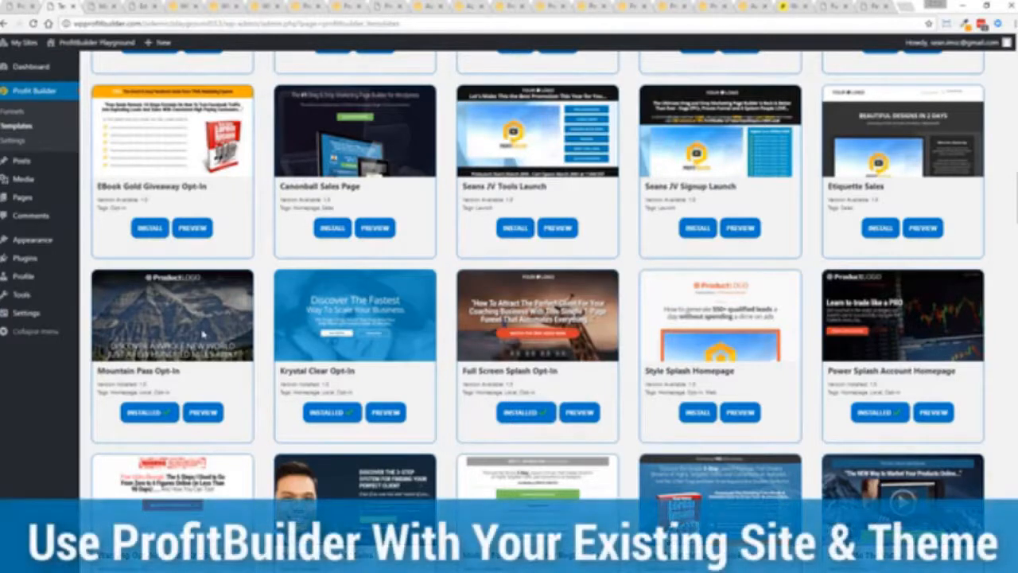
mouse_move(239, 302)
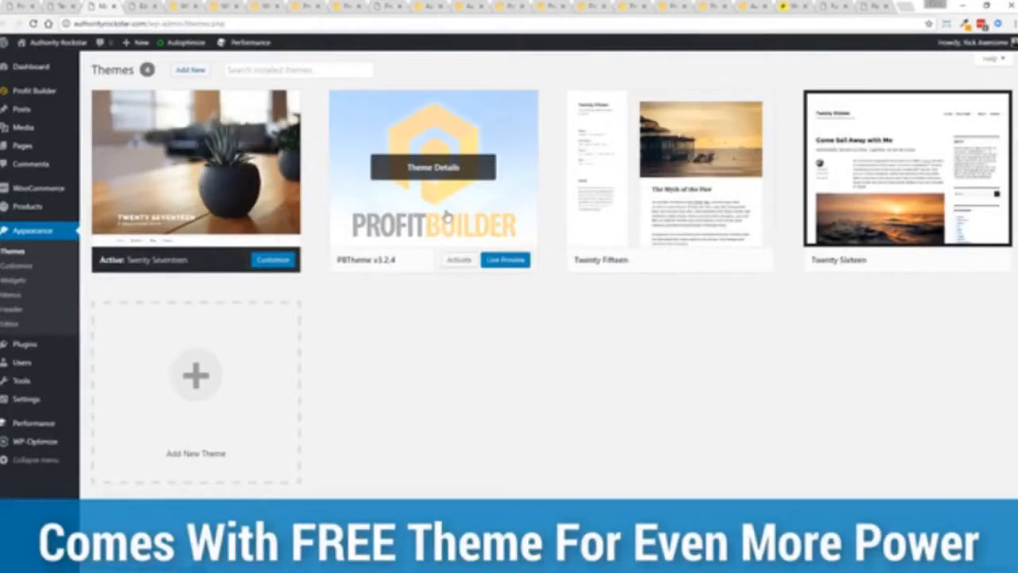
mouse_move(484, 378)
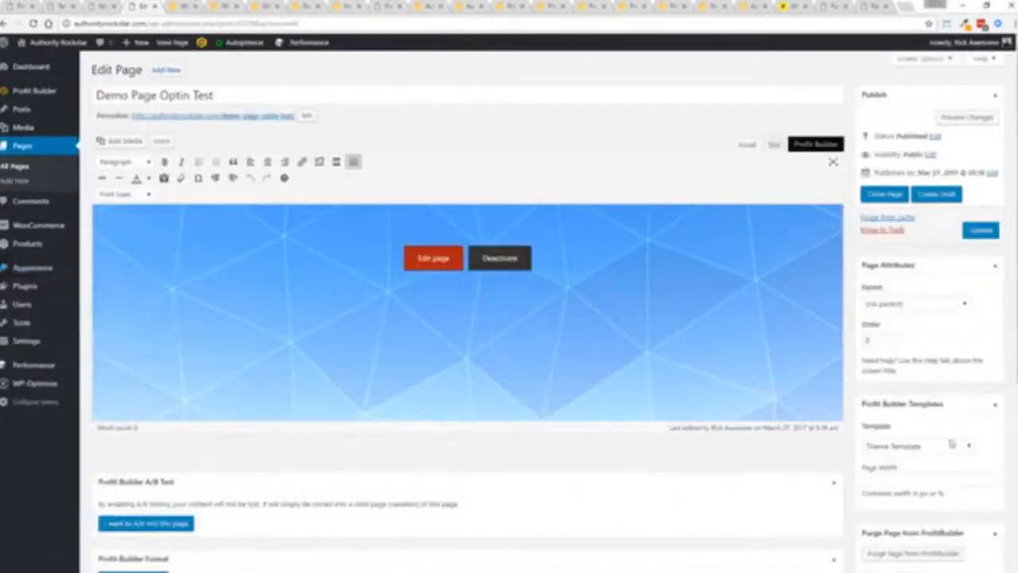
- Assign the Profit Builder Full-Width Page template to Demo Page Optin Test and launch the visual builder
scroll("down", 3)
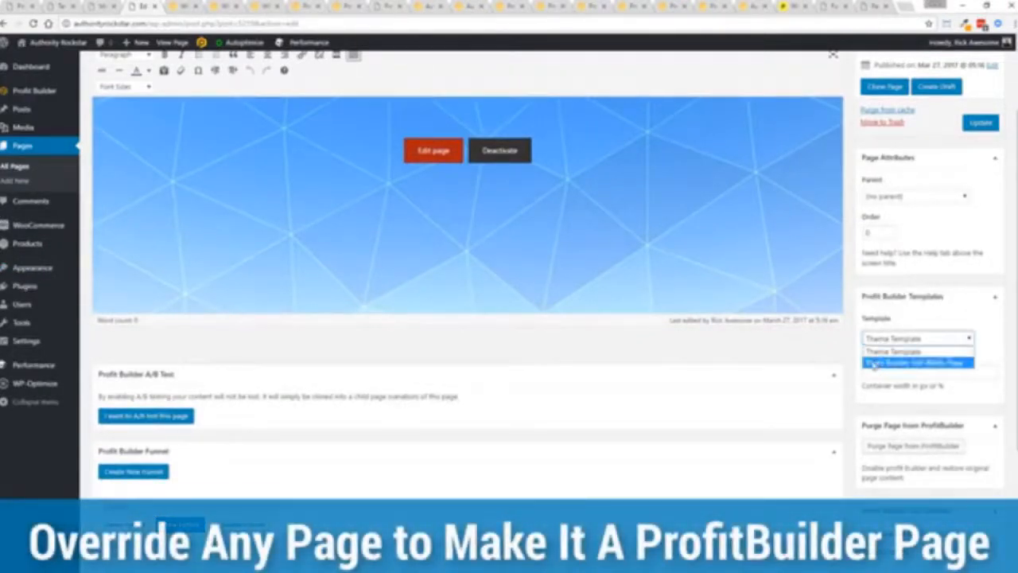
left_click(913, 363)
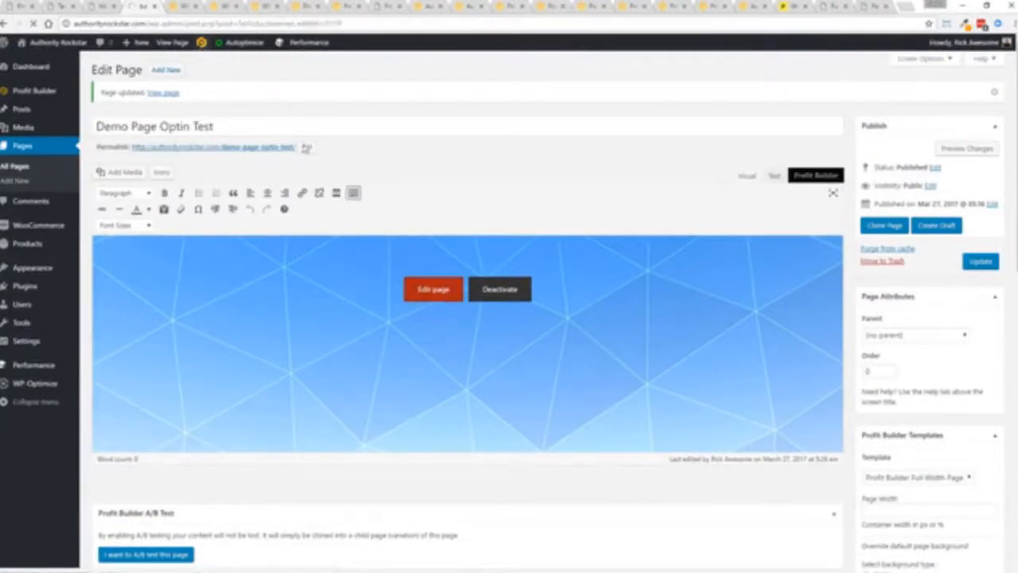
left_click(432, 289)
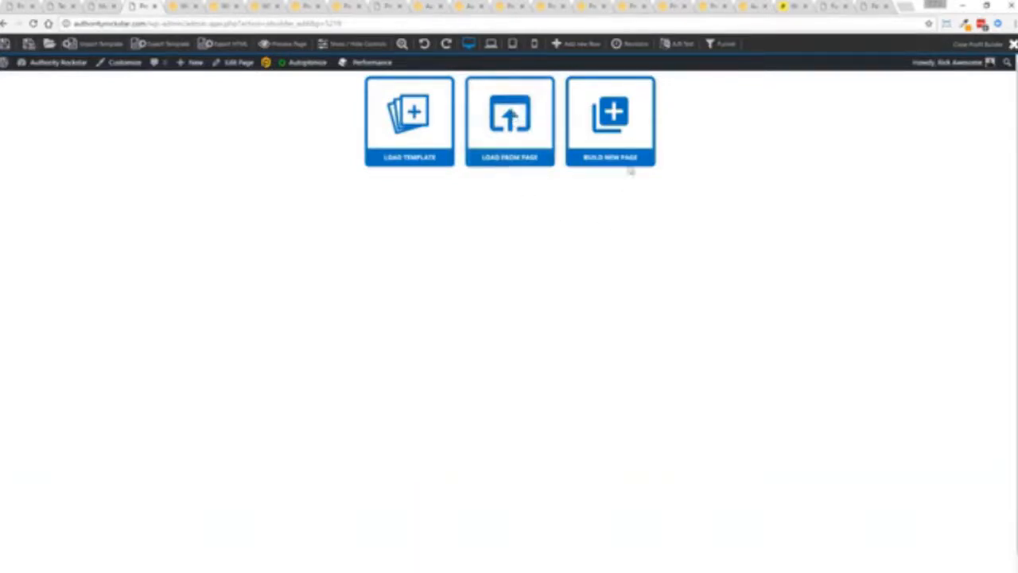
- Build a new page and load the Bridge to Success Opt-in template into it
left_click(611, 121)
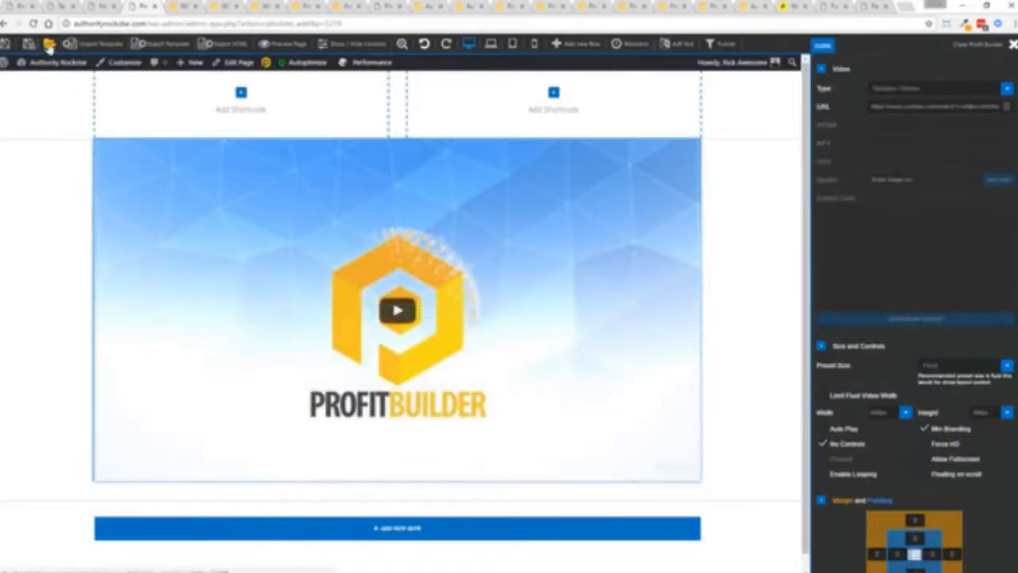
left_click(47, 44)
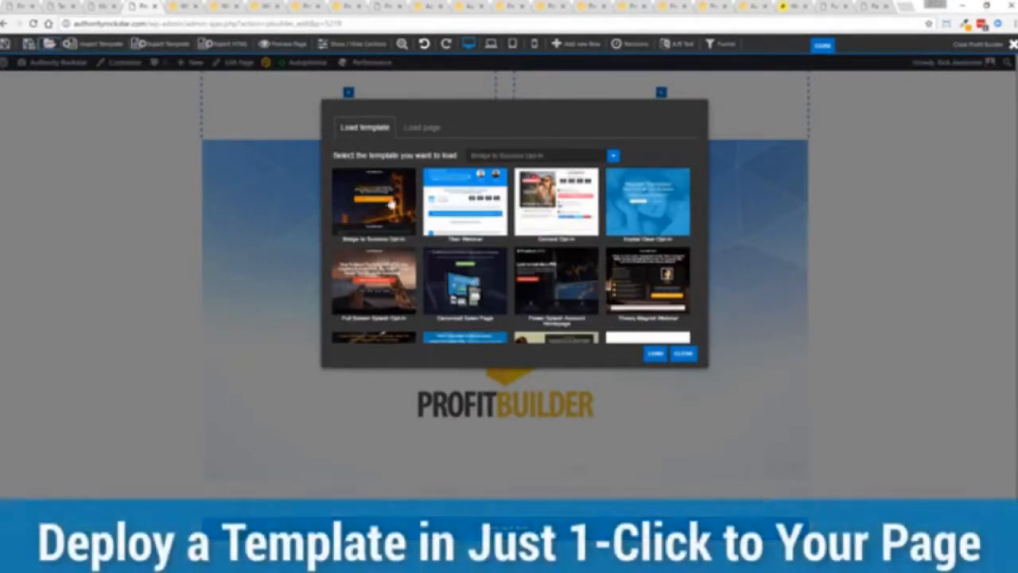
left_click(374, 200)
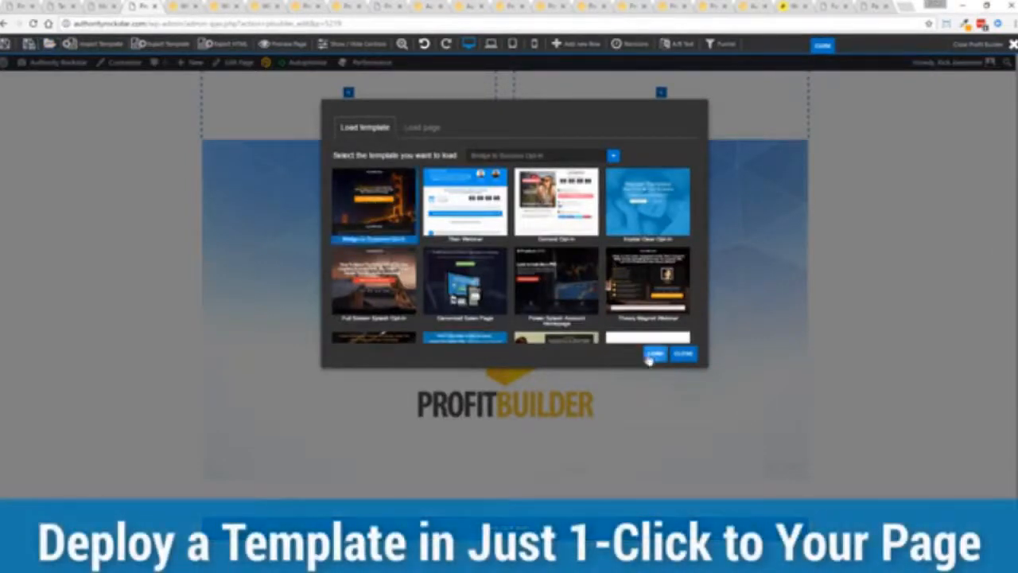
left_click(656, 353)
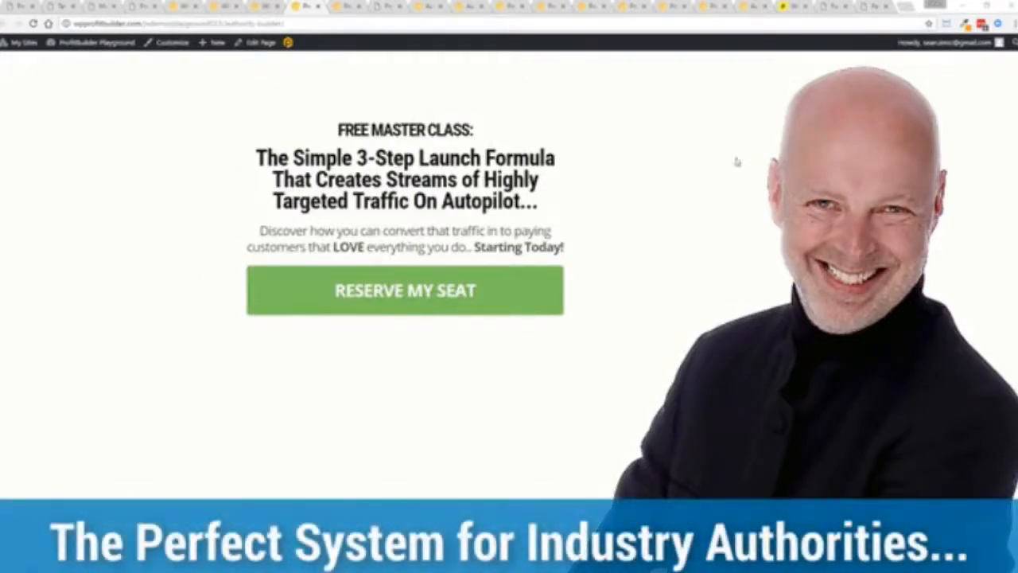
mouse_move(212, 191)
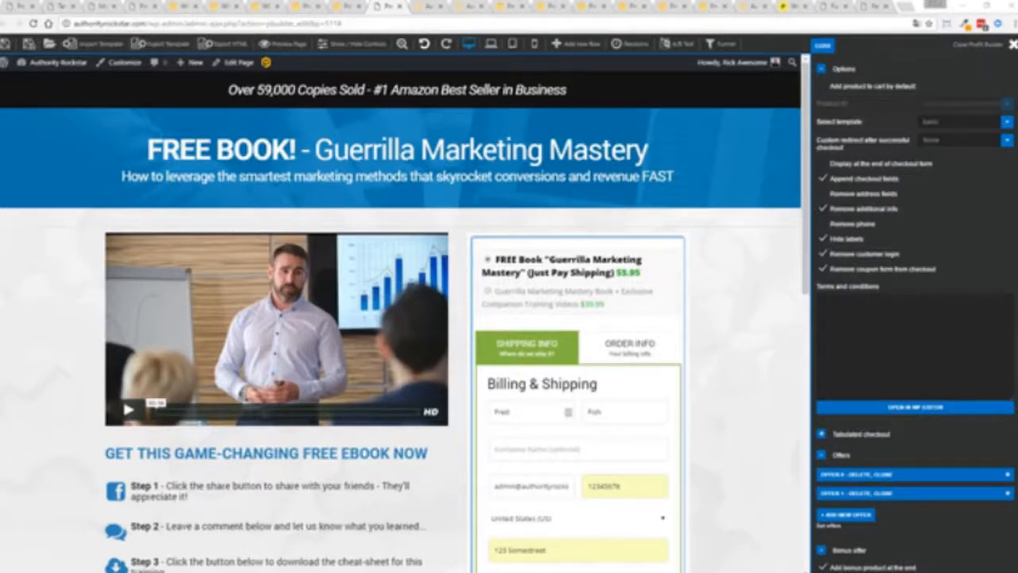
mouse_move(87, 326)
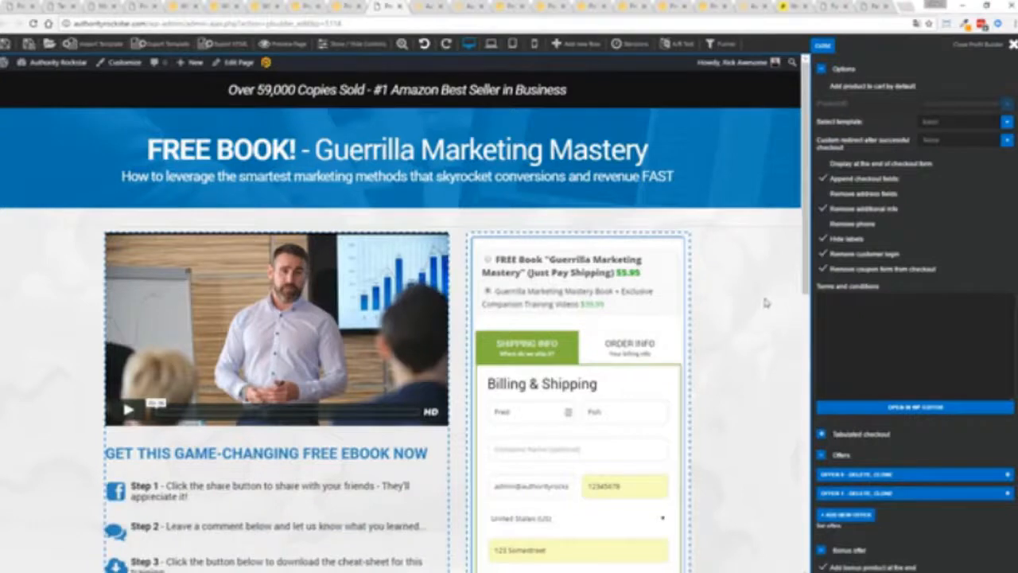
scroll("down", 3)
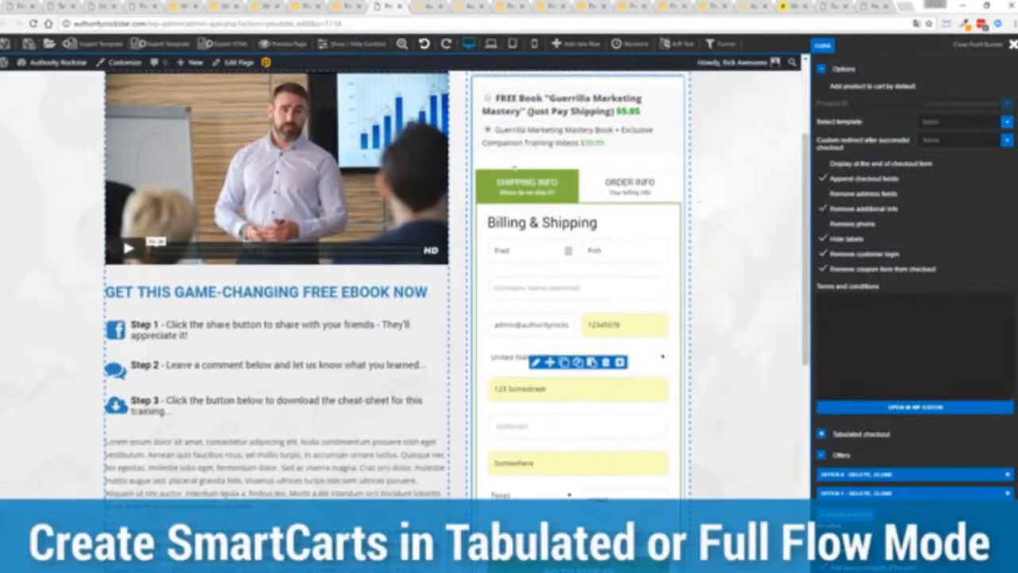
mouse_move(732, 189)
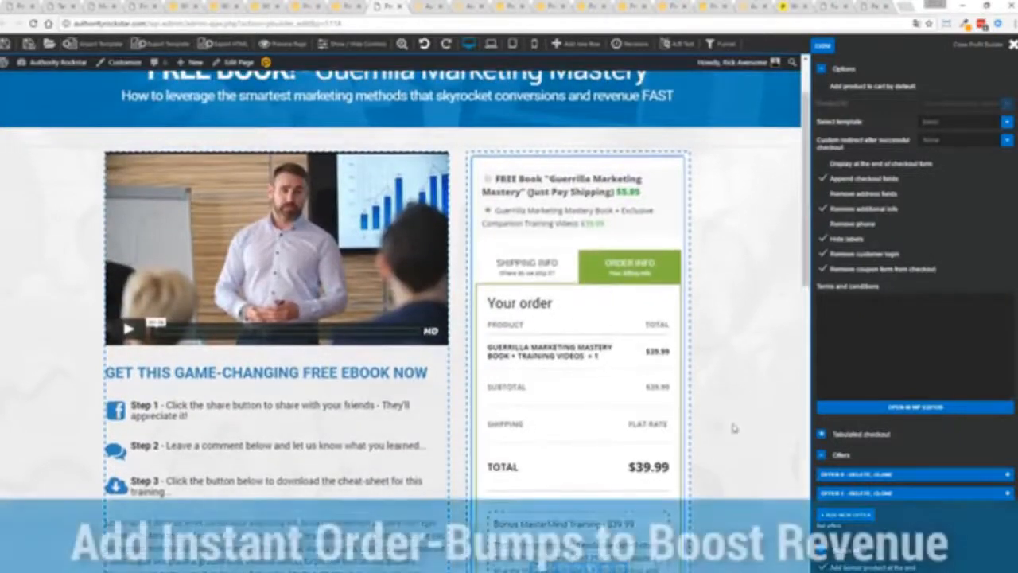
- Fill the Billing & Shipping fields of the checkout widget and continue to Step #2
scroll("down", 3)
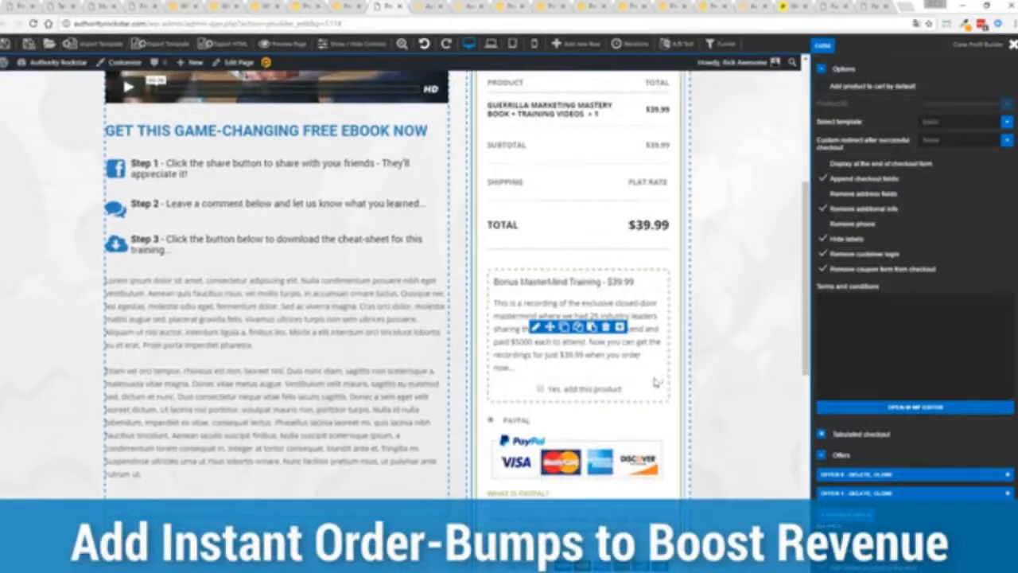
scroll("down", 3)
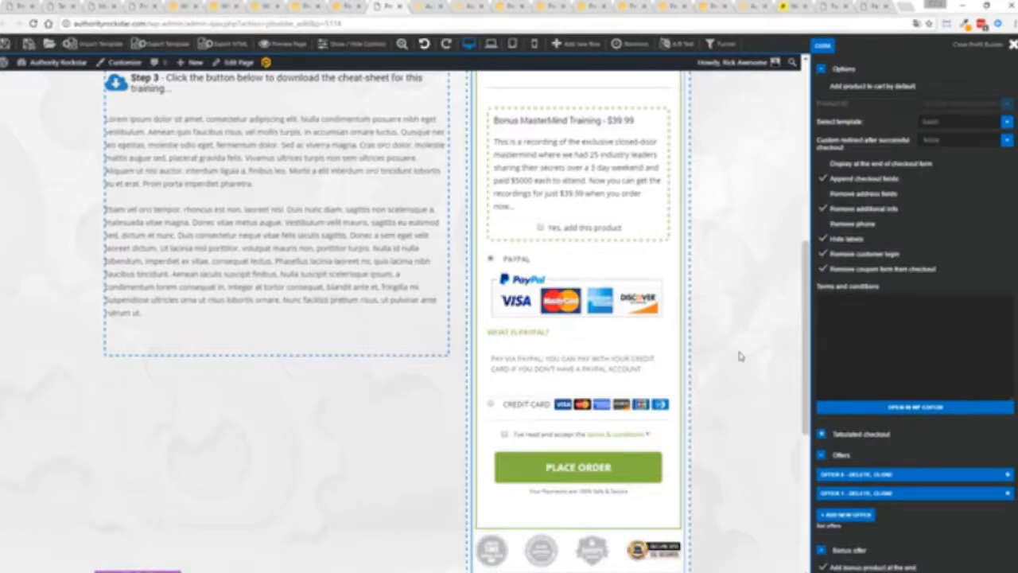
mouse_move(711, 335)
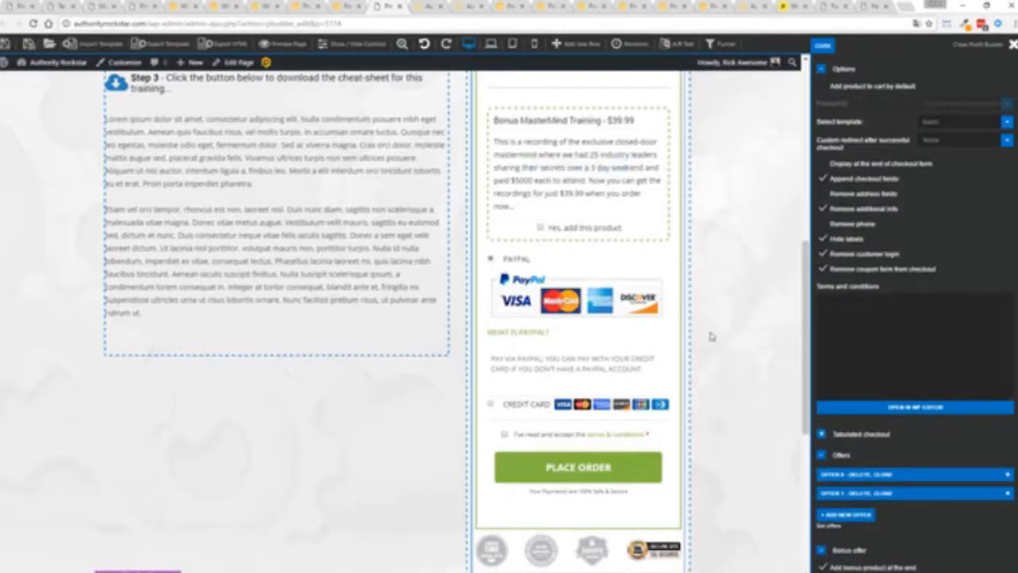
scroll("up", 3)
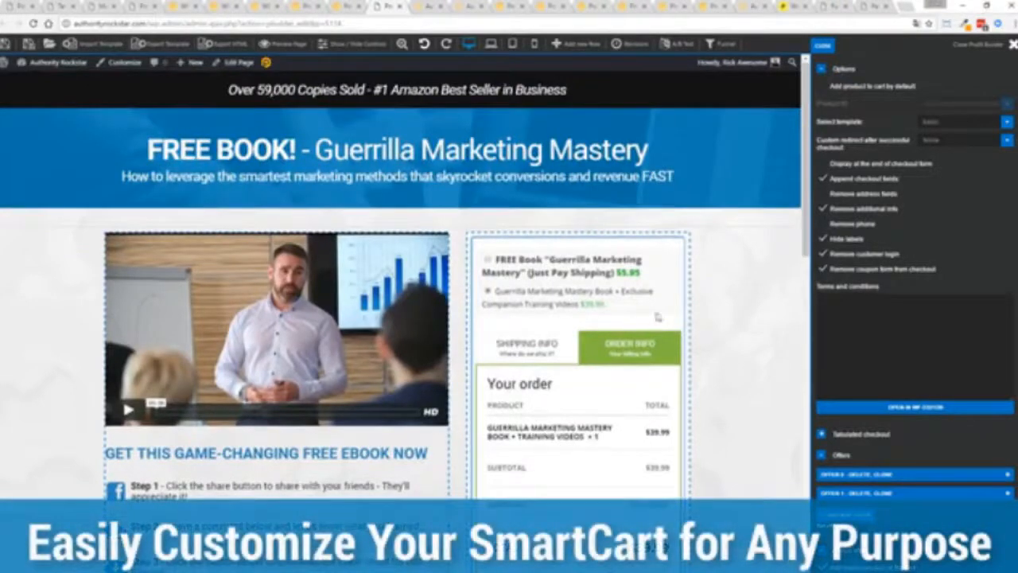
left_click(525, 345)
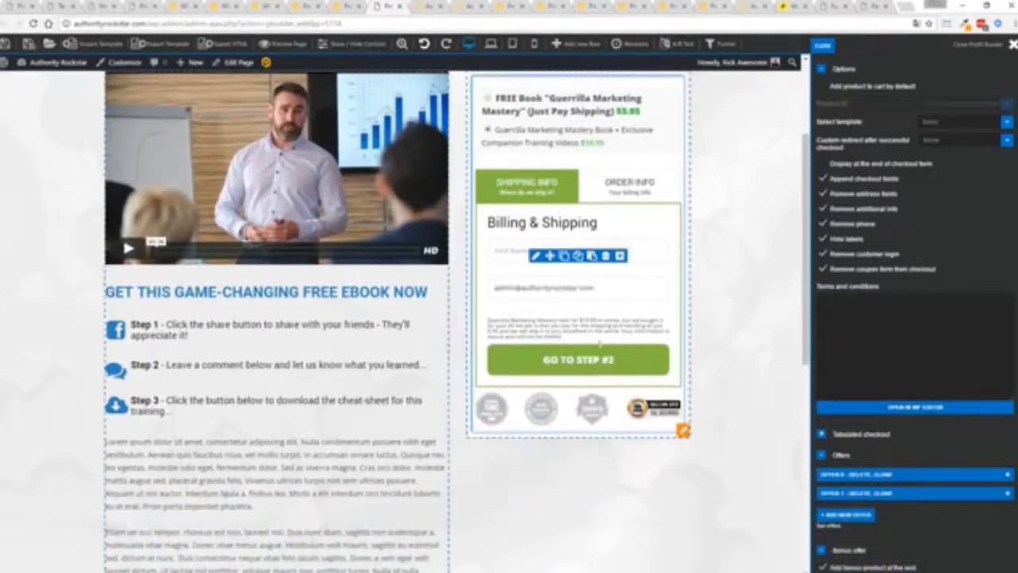
mouse_move(633, 278)
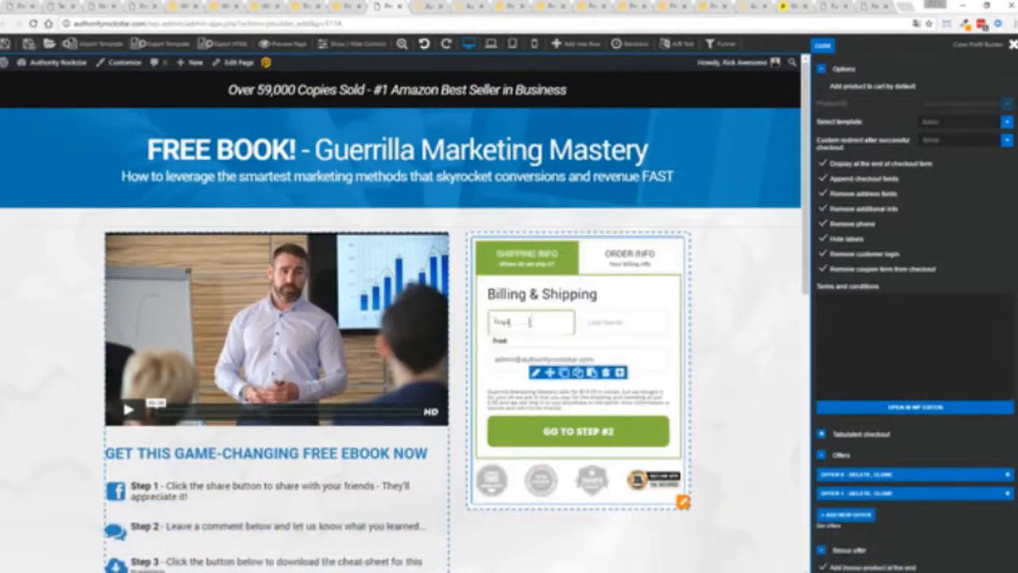
left_click(625, 321)
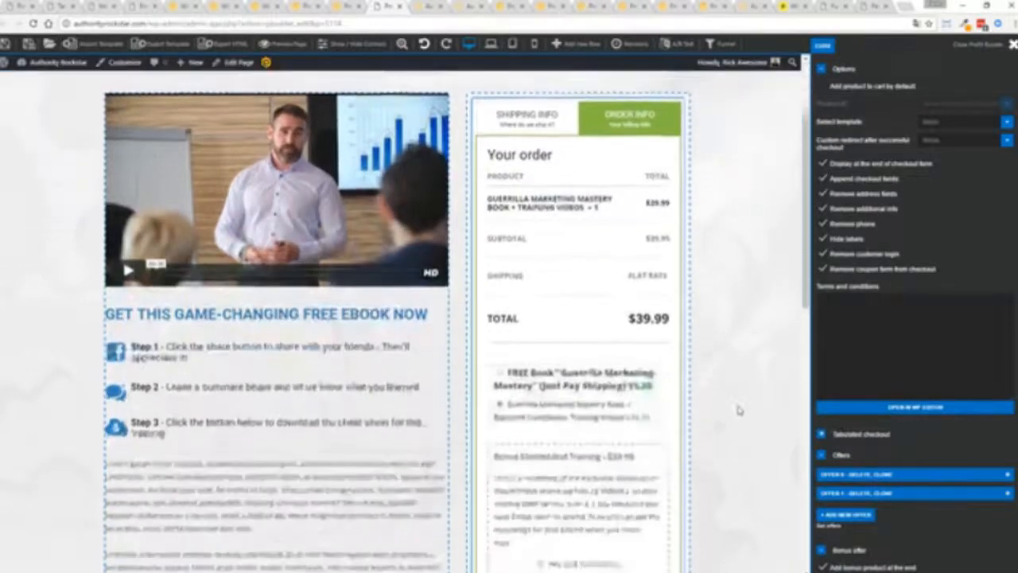
- Review the order with the bonus offer and choose the custom redirect after successful checkout
scroll("down", 3)
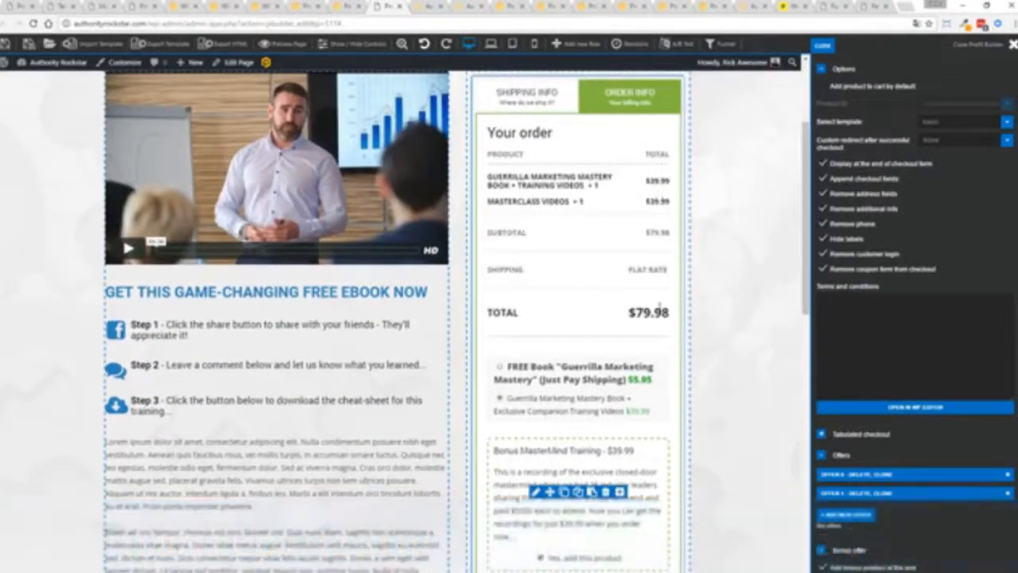
scroll("down", 3)
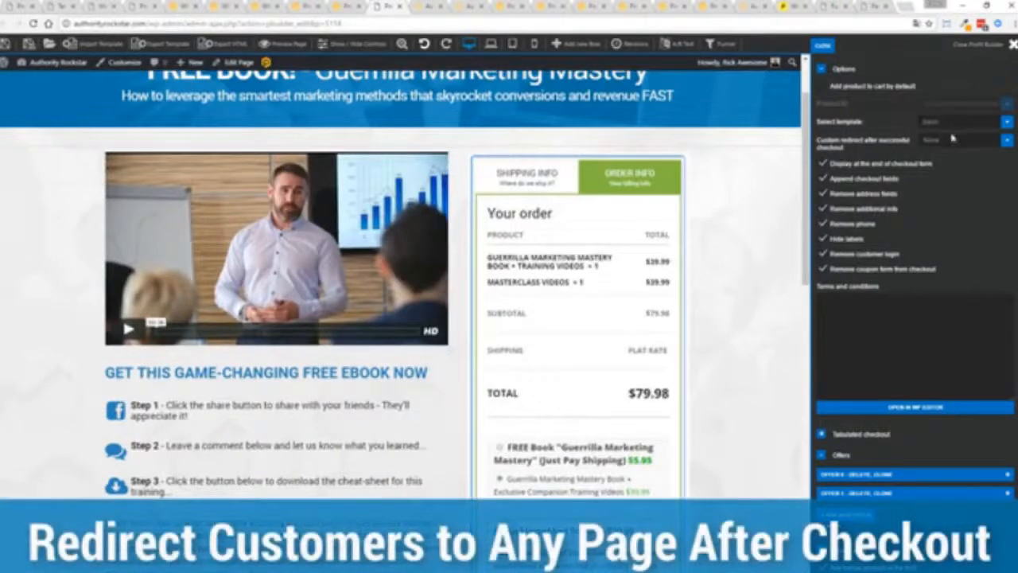
left_click(962, 140)
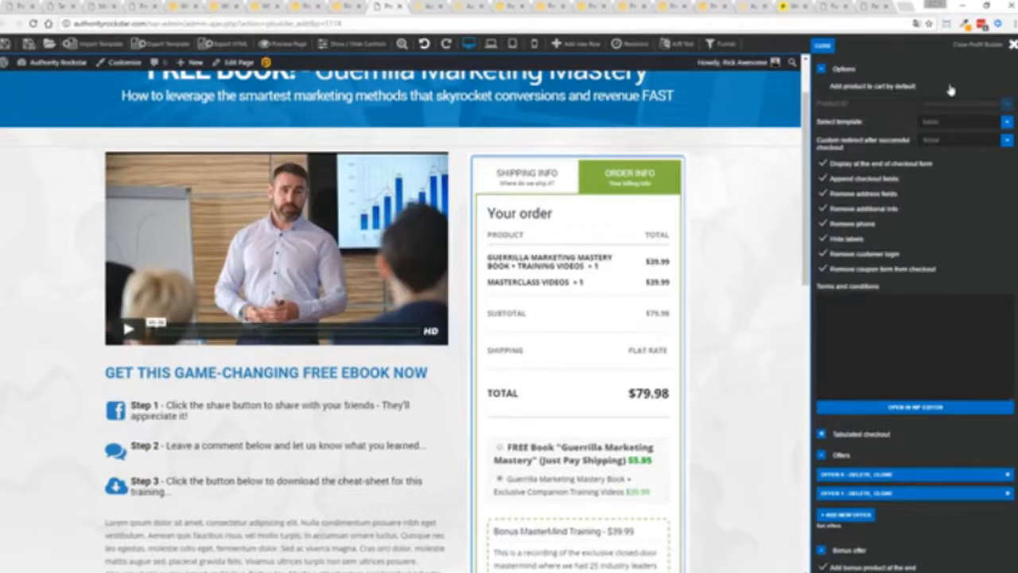
mouse_move(844, 48)
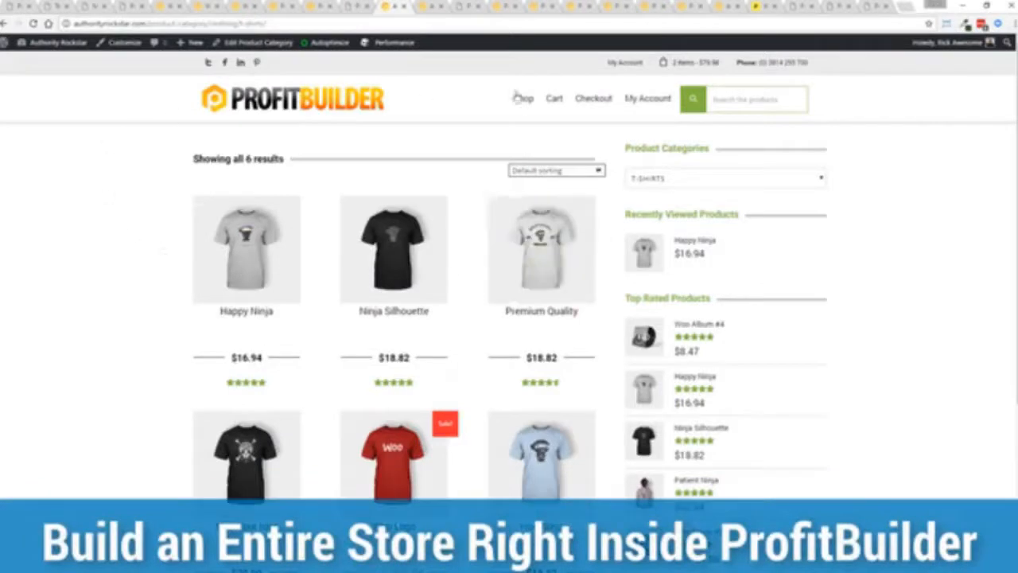
mouse_move(878, 218)
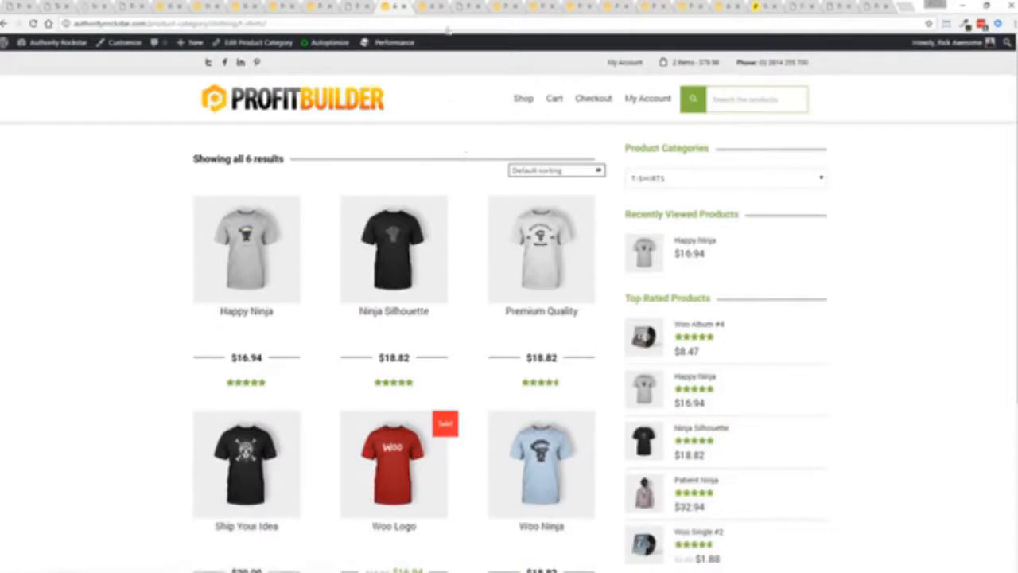
- View the Happy Ninja t-shirt product page and its Related Products section
left_click(244, 250)
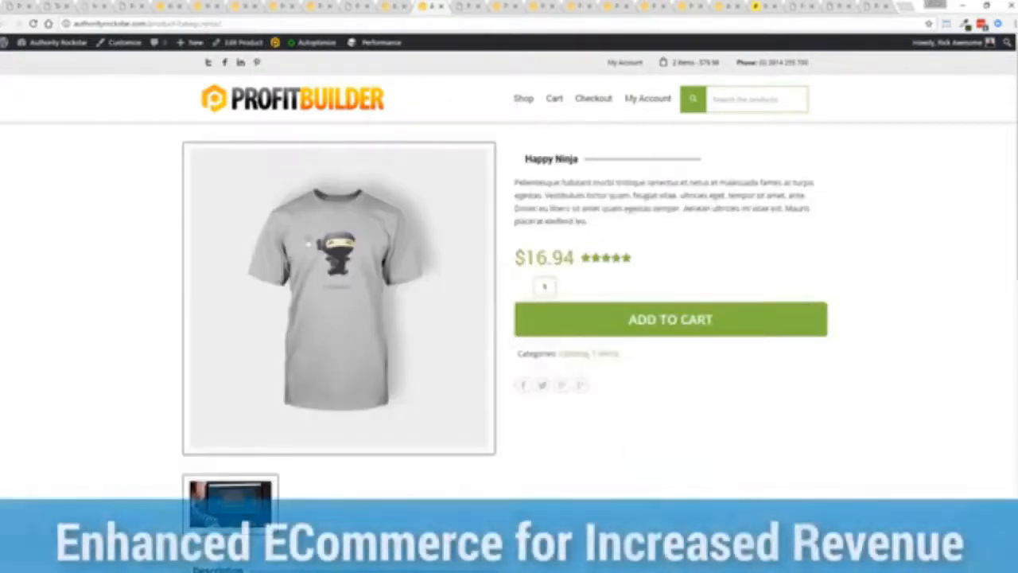
scroll("down", 3)
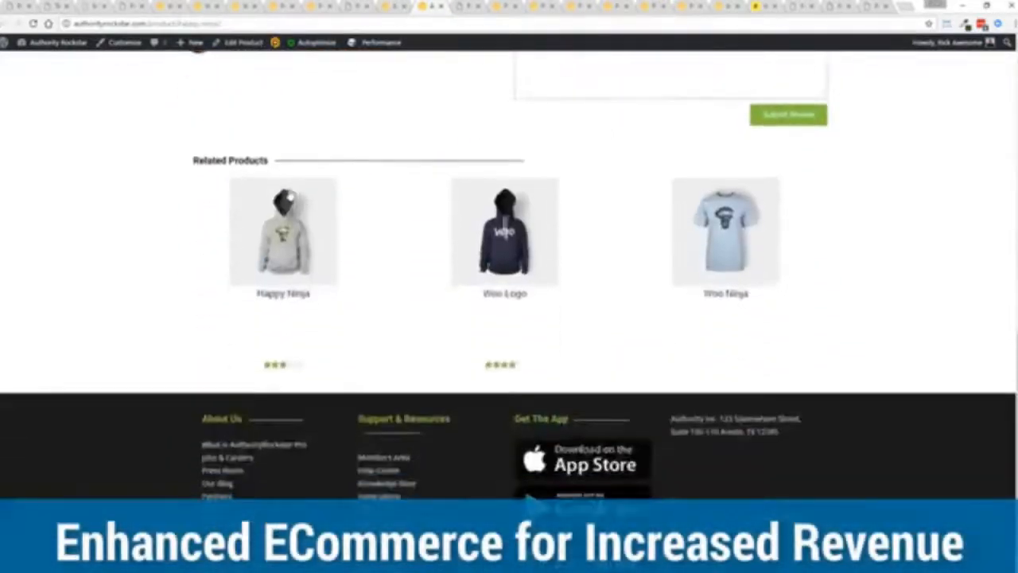
left_click(283, 231)
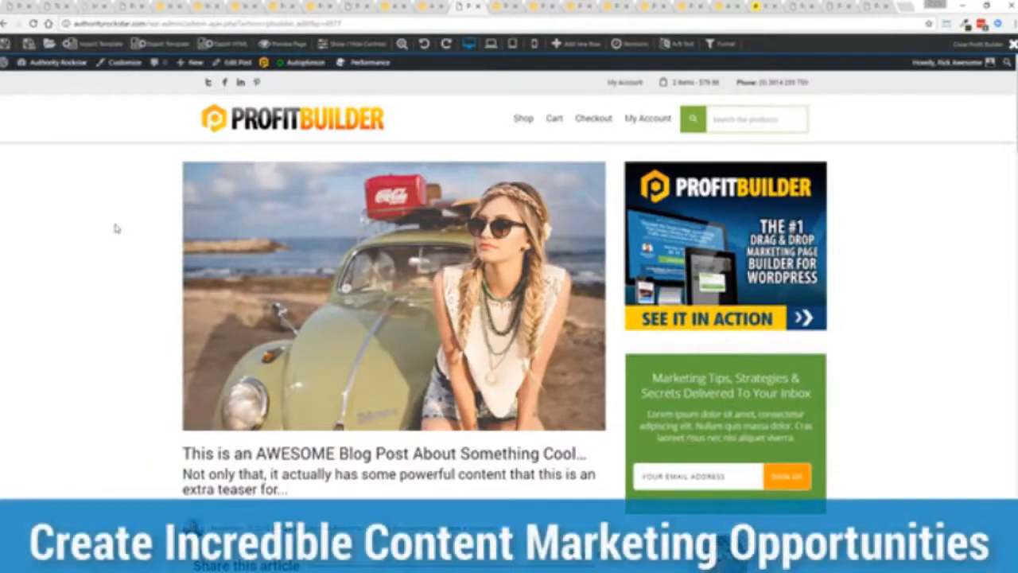
- Drop the 'Click Here to Download The Cheat Sheet' link below the article text
scroll("down", 3)
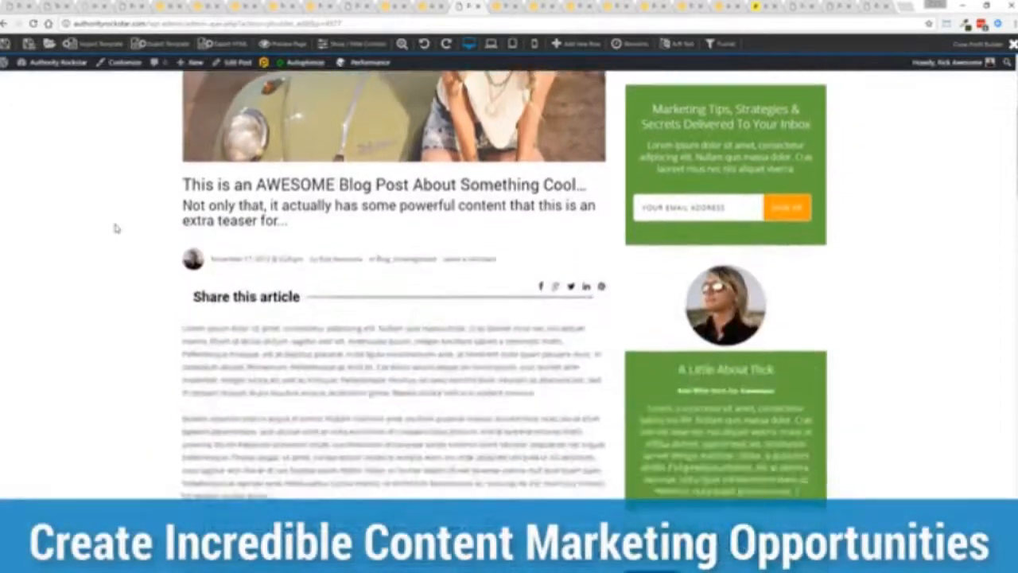
scroll("down", 3)
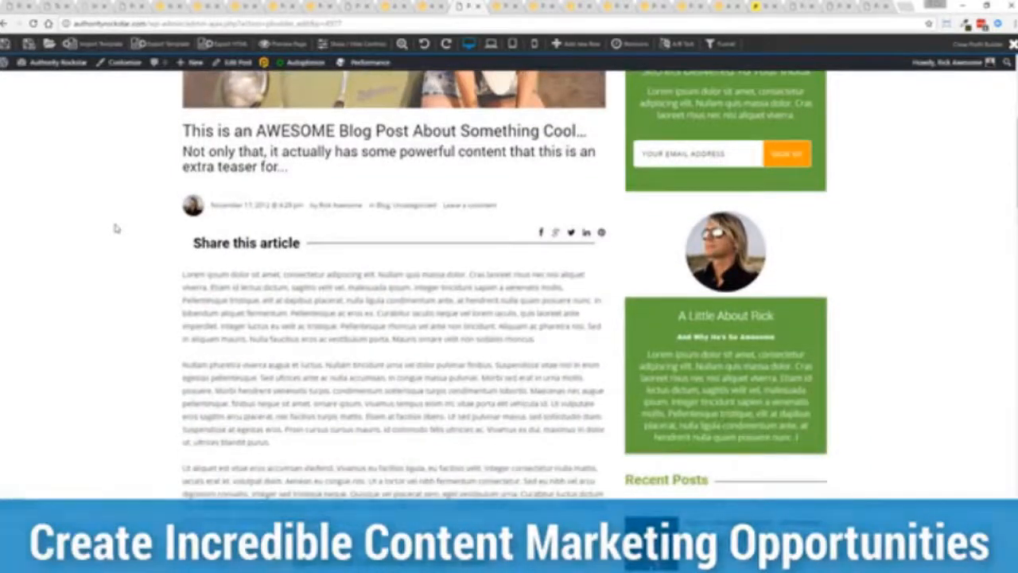
scroll("down", 3)
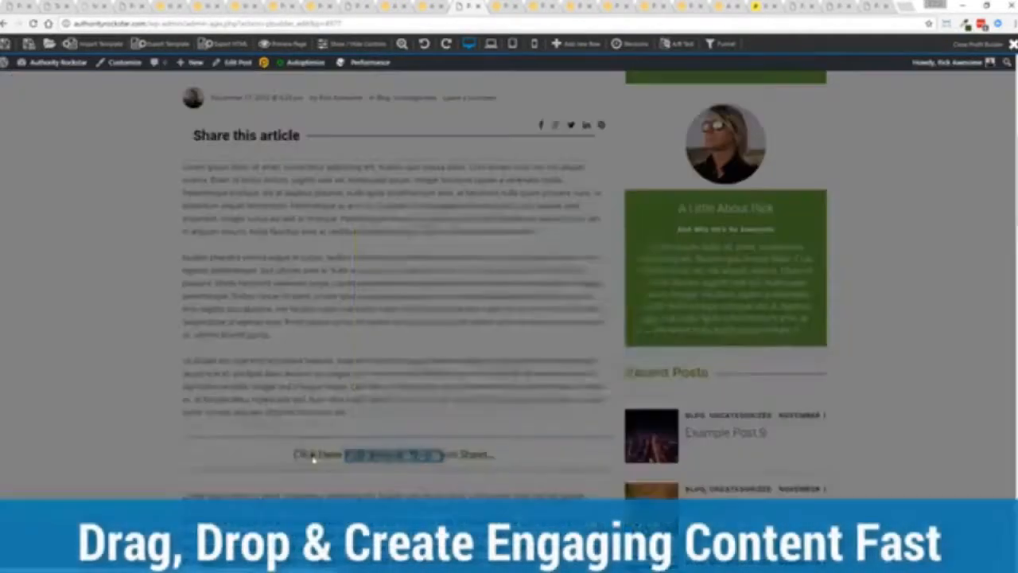
left_click(394, 455)
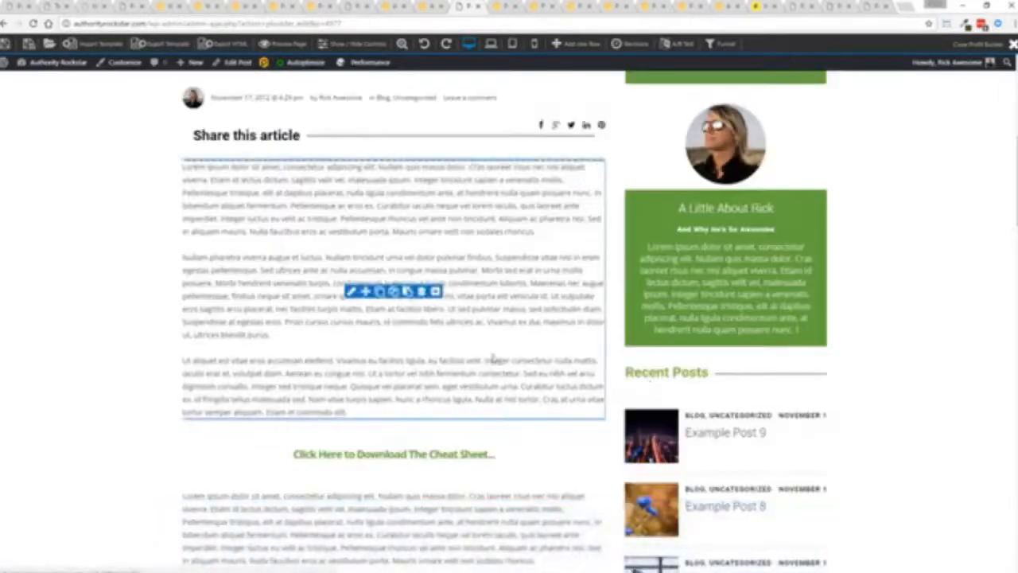
scroll("down", 3)
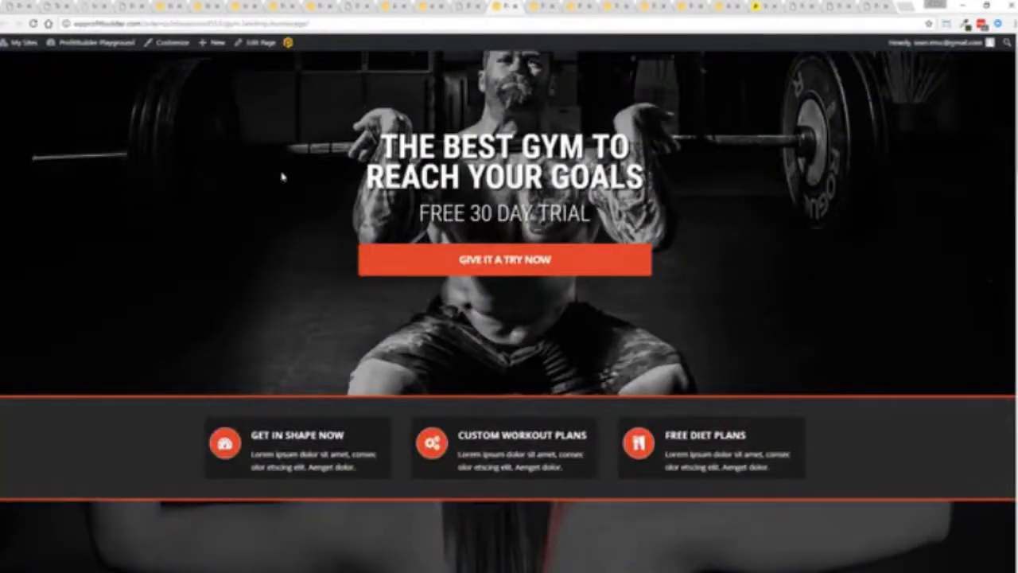
- Scroll through the gym page's free 30-day trial offer, feature boxes and subscribe section
scroll("down", 3)
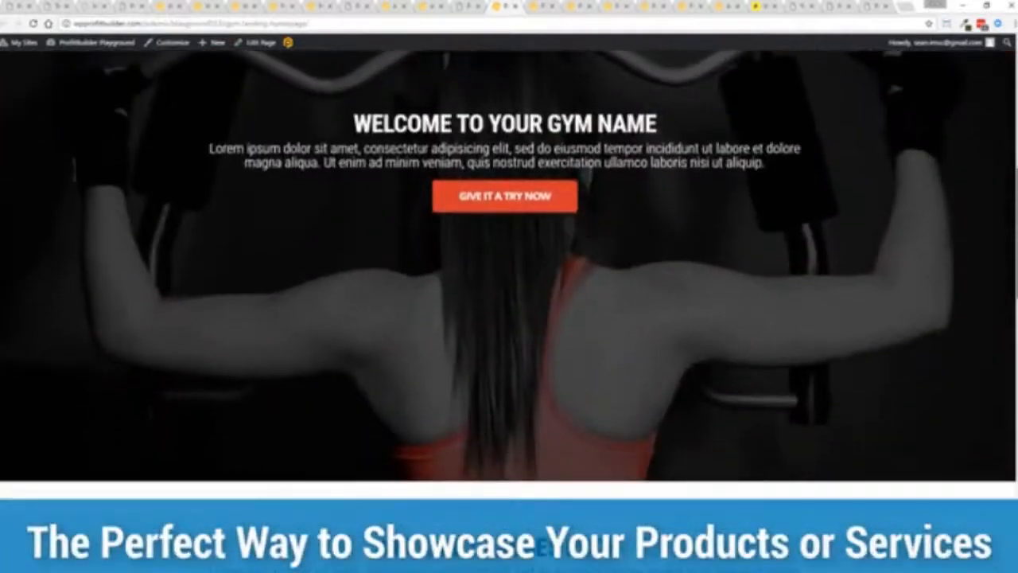
scroll("down", 3)
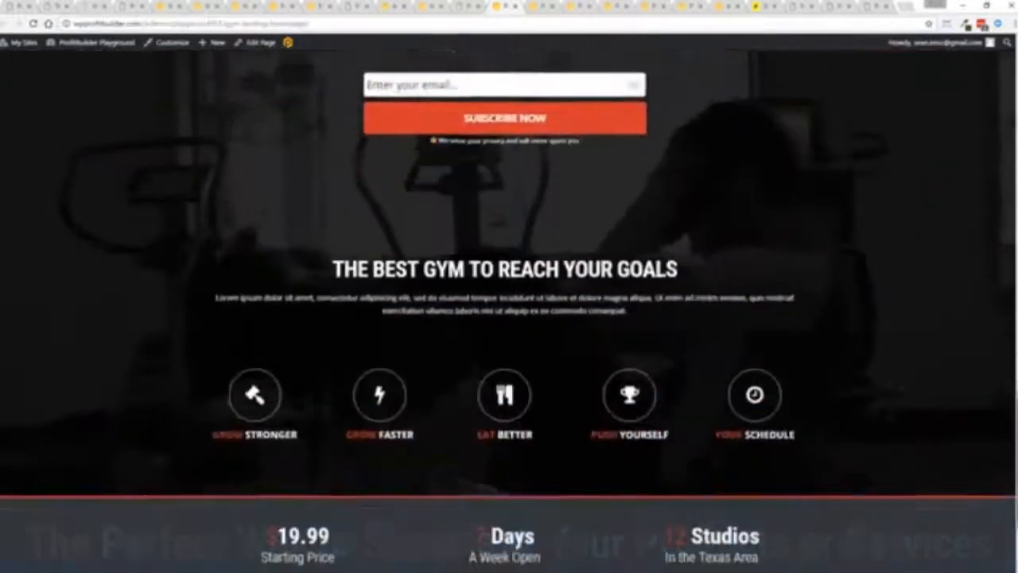
scroll("down", 3)
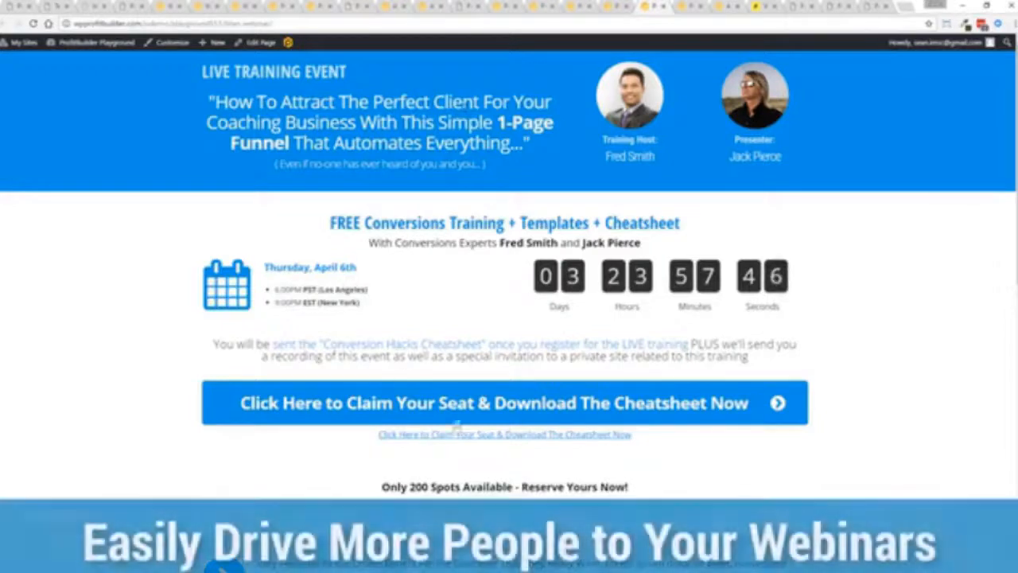
- Follow the 'Click Here to Claim Your Seat' link on the webinar registration page
left_click(504, 402)
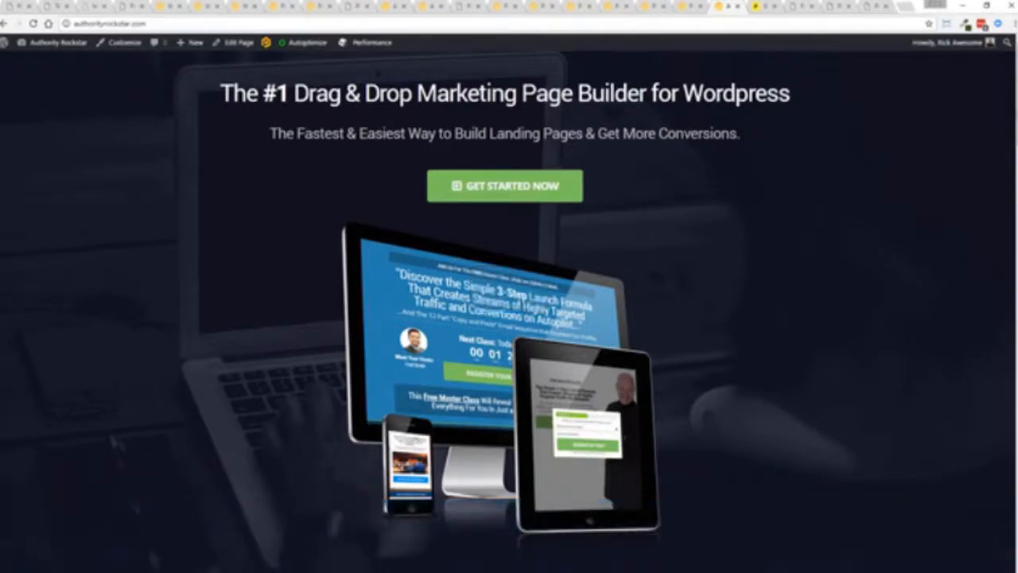
- Scroll the ProfitBuilder homepage down to the 'What EXACTLY is ProfitBuilder?' section
scroll("down", 3)
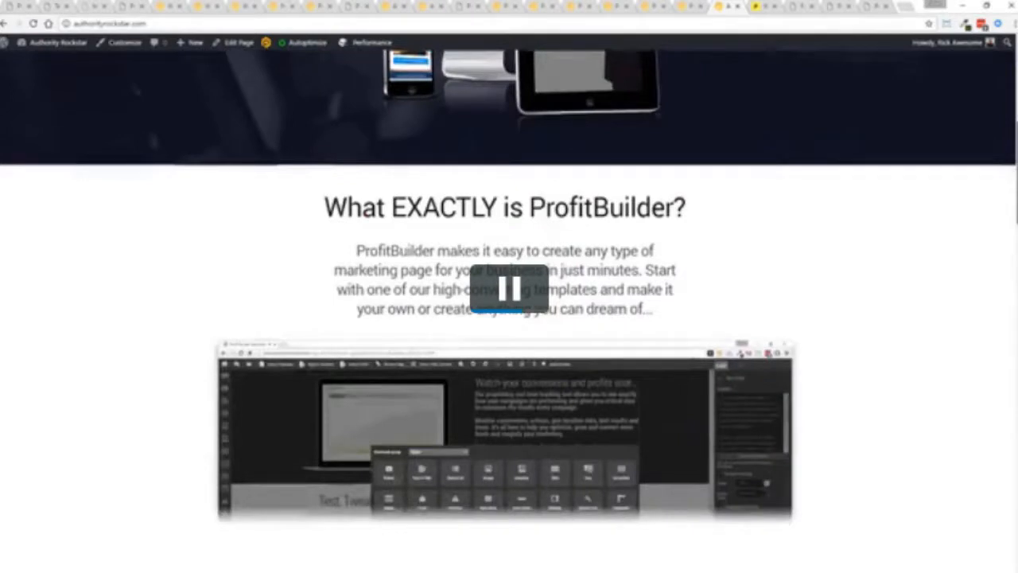
scroll("down", 3)
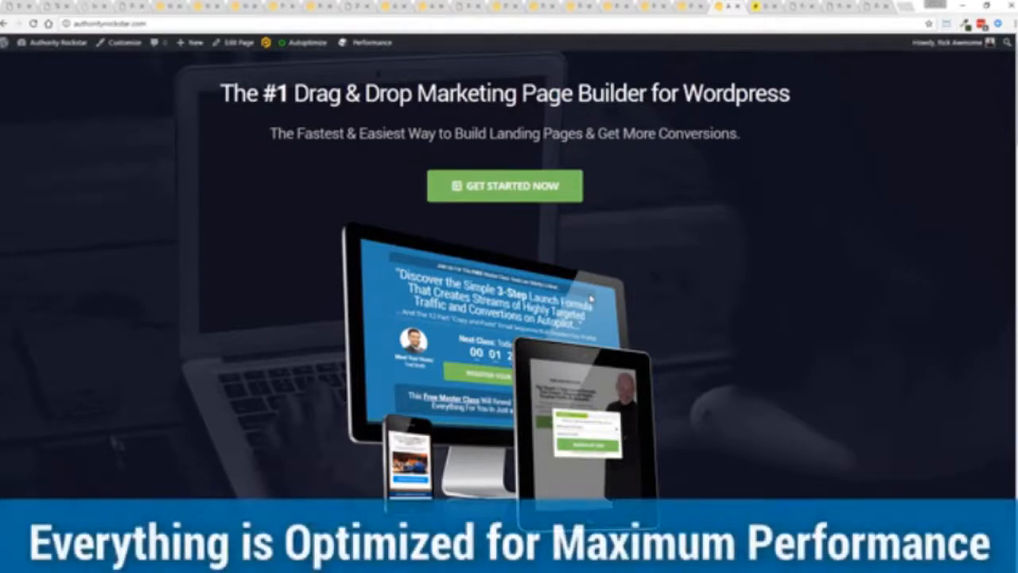
scroll("down", 3)
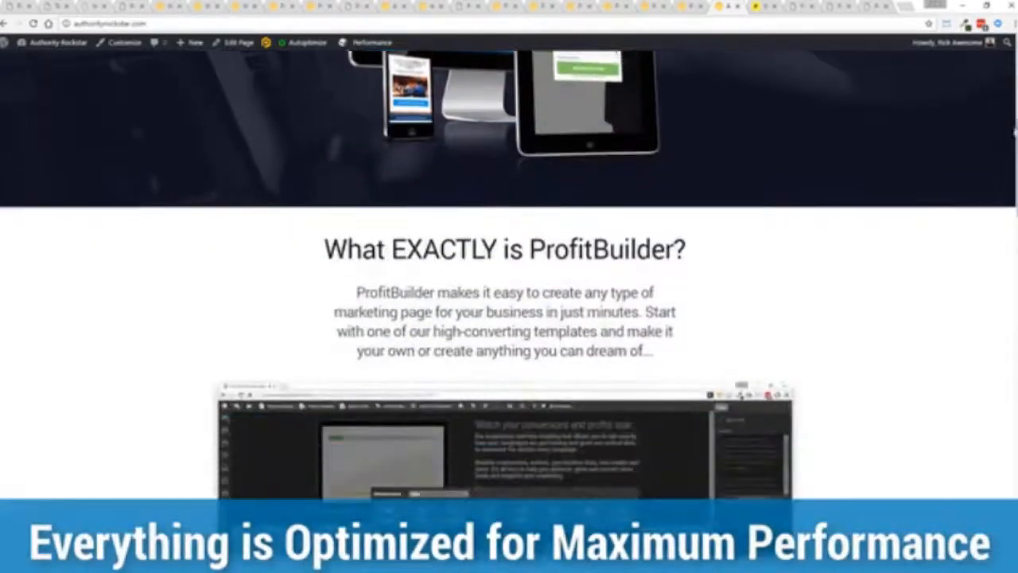
scroll("down", 3)
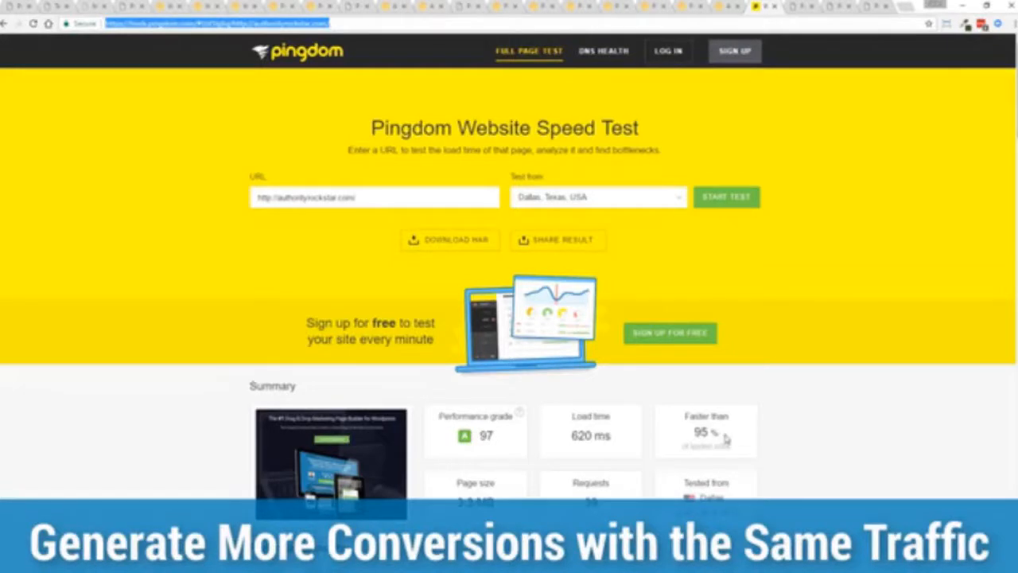
mouse_move(723, 438)
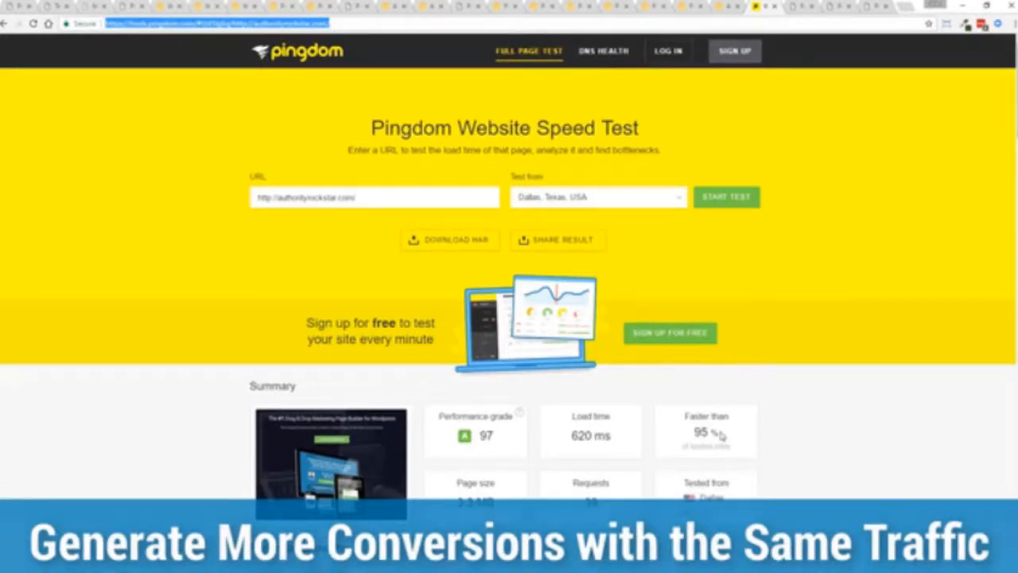
- Rerun the Pingdom speed test from Dallas, Texas, reporting grade 97 and 791 ms load time
double_click(590, 436)
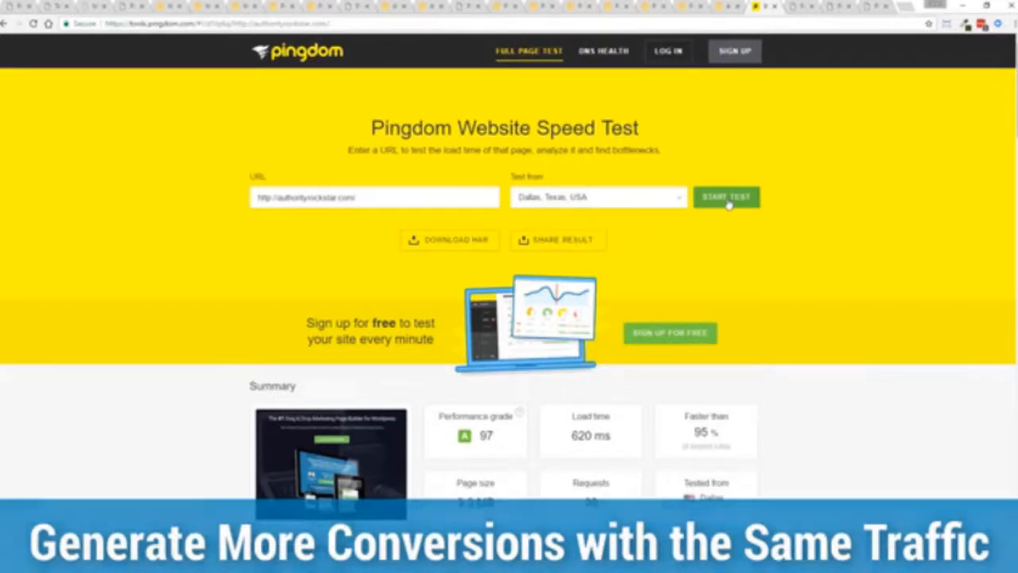
left_click(725, 197)
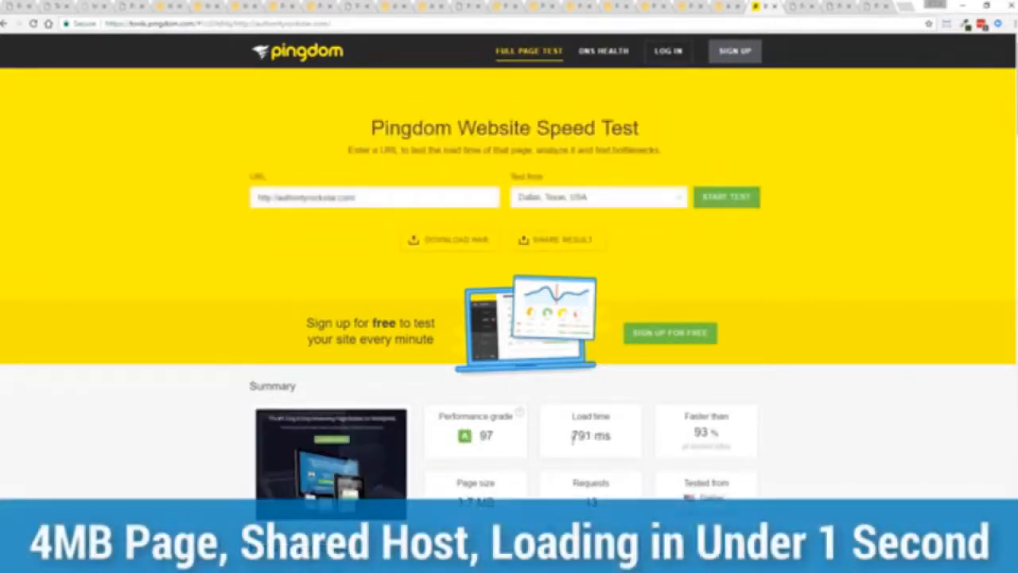
mouse_move(814, 362)
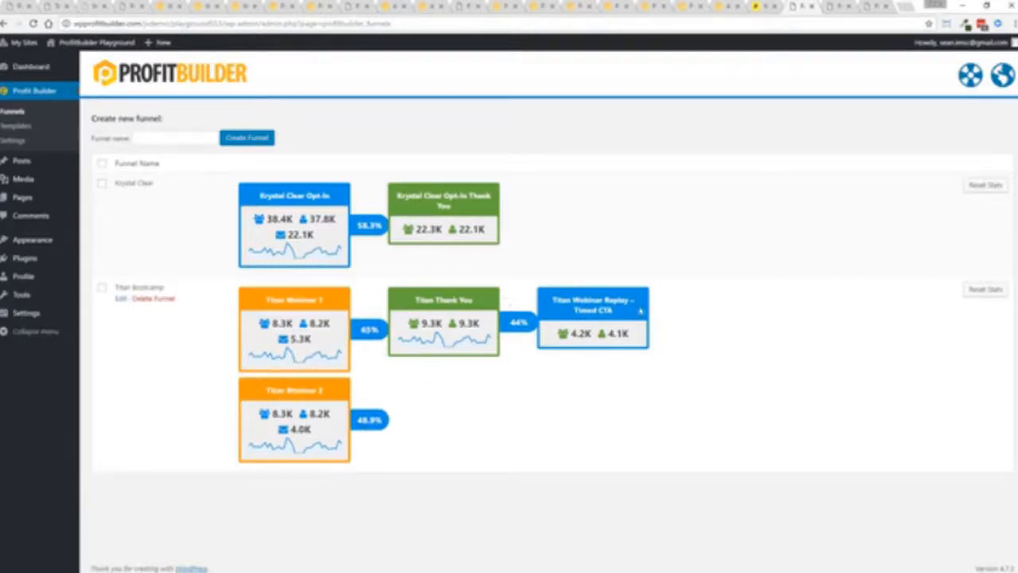
mouse_move(560, 399)
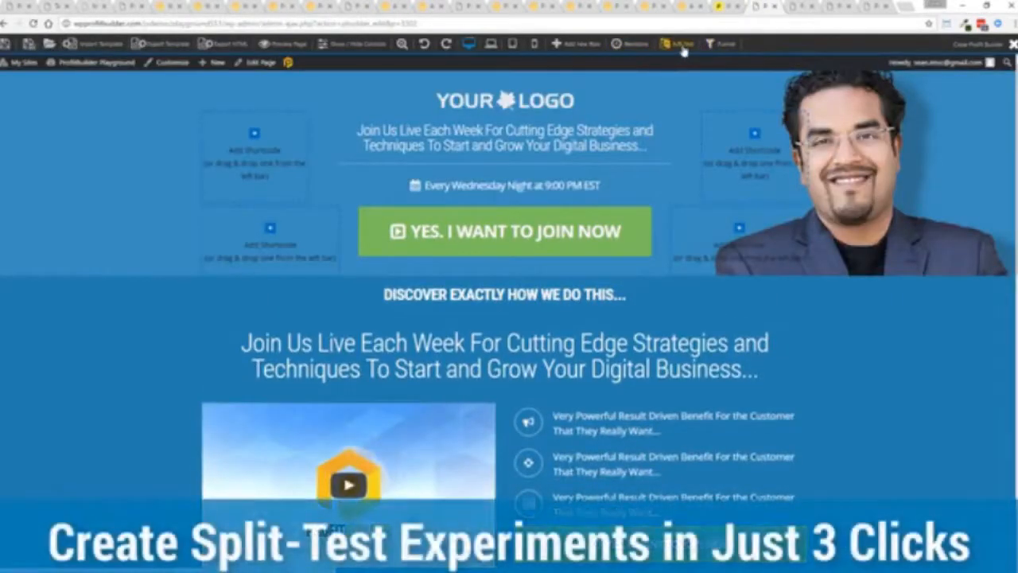
- Create an A/B test for this page with Most Conversions as the winner criterion
left_click(677, 45)
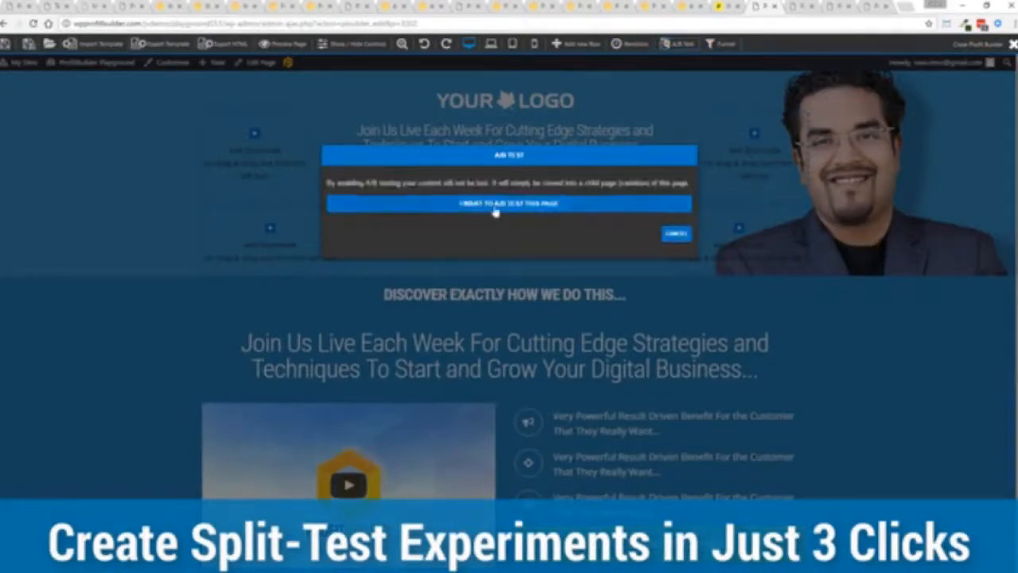
left_click(509, 204)
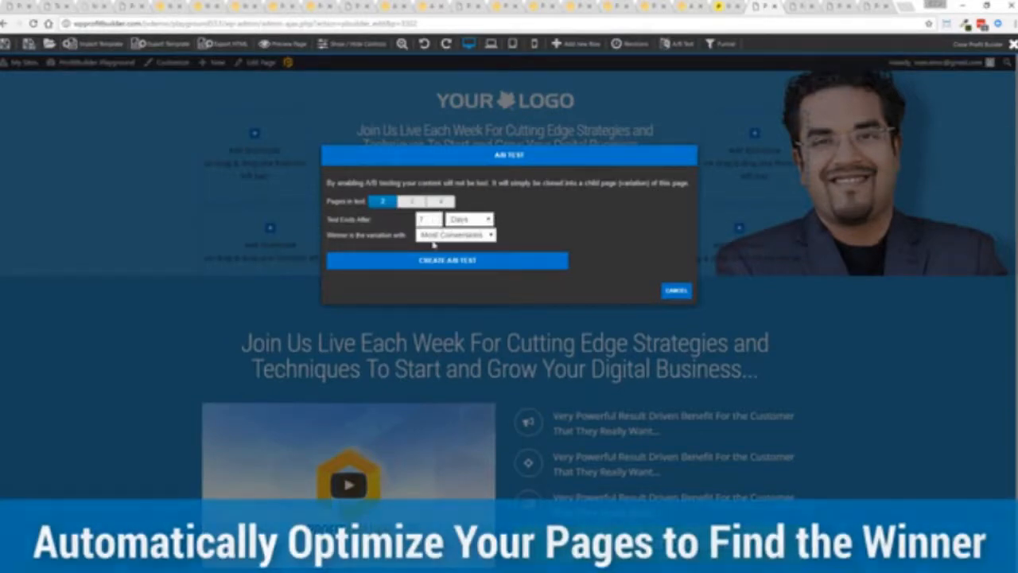
left_click(455, 234)
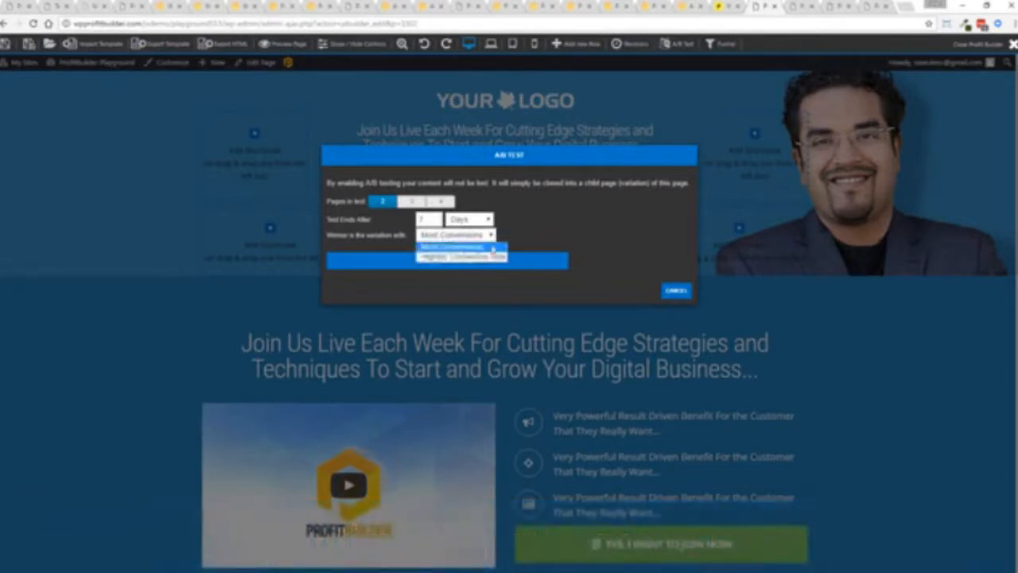
left_click(453, 246)
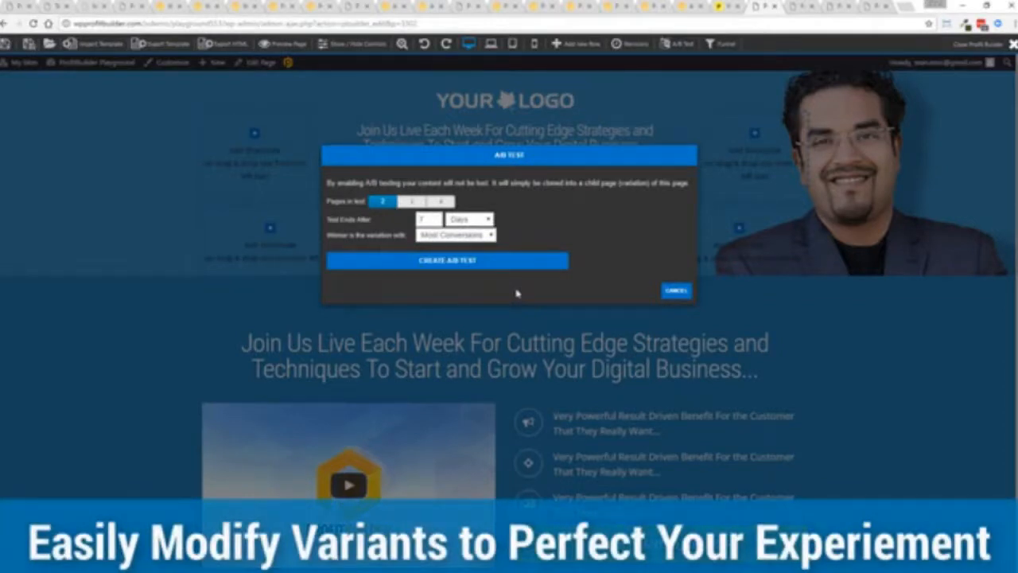
left_click(674, 289)
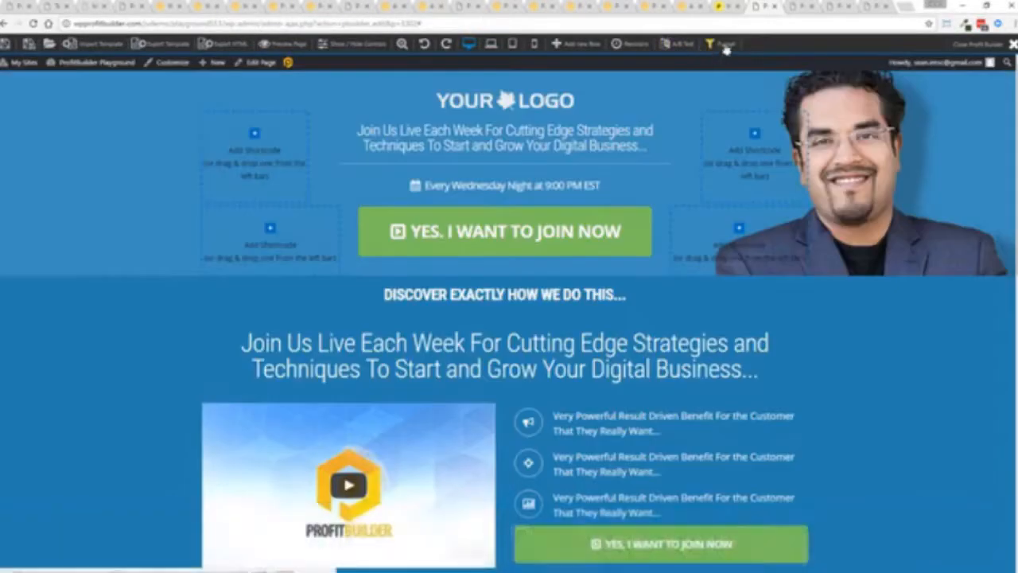
- Create a new funnel named 'Test' and add the current webinar registration page to it
left_click(719, 45)
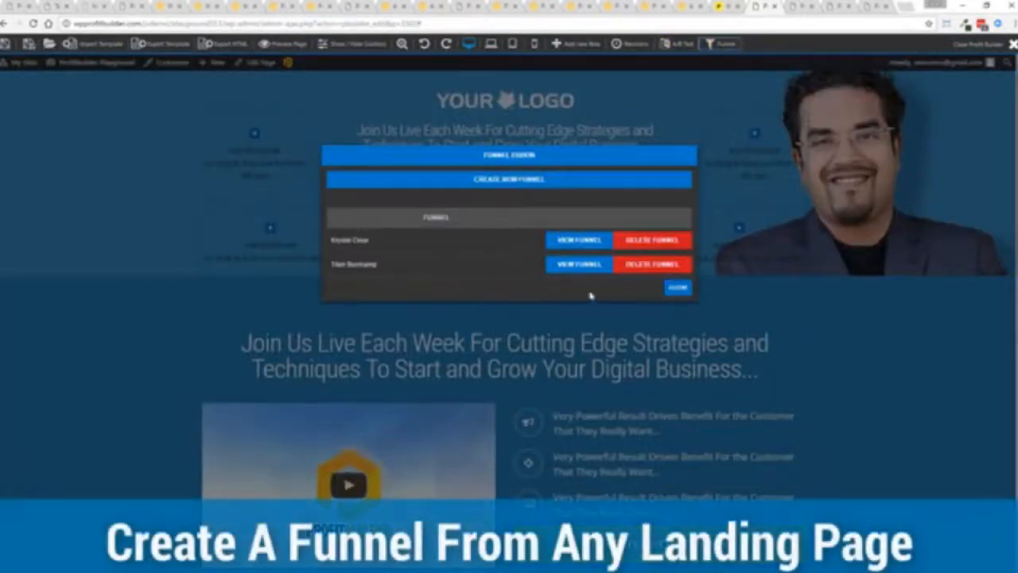
left_click(508, 178)
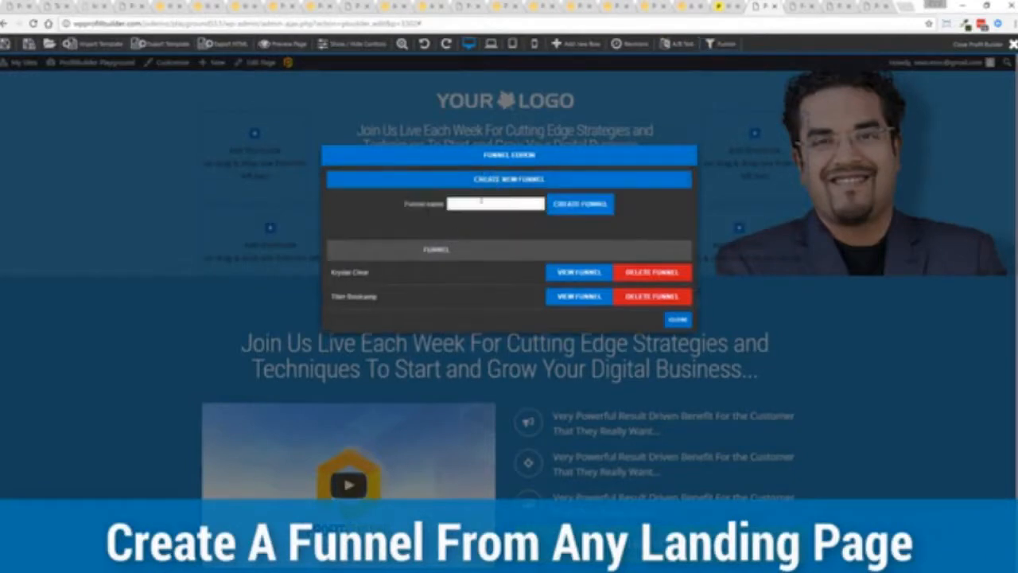
type("Test")
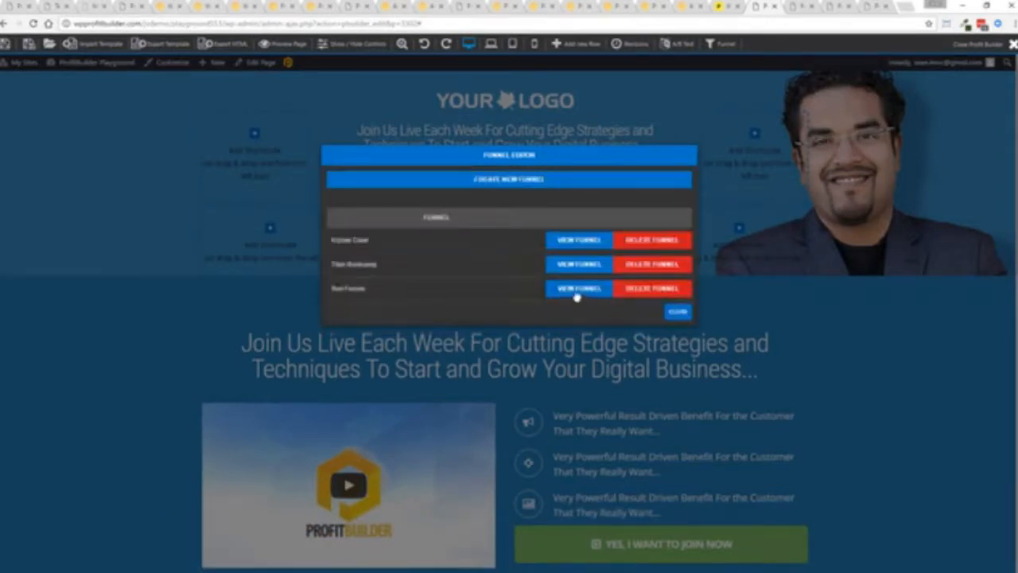
left_click(579, 288)
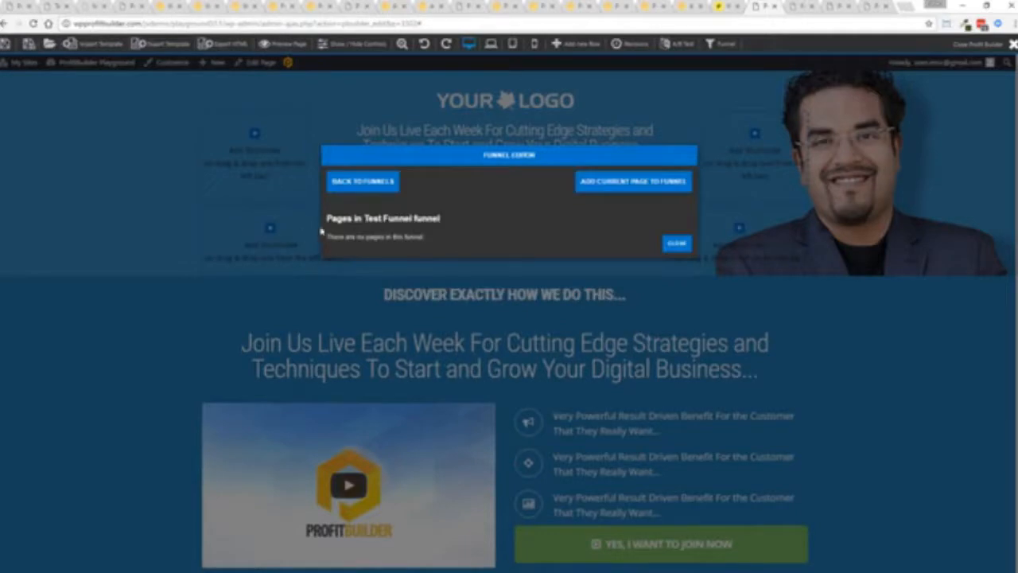
left_click(633, 181)
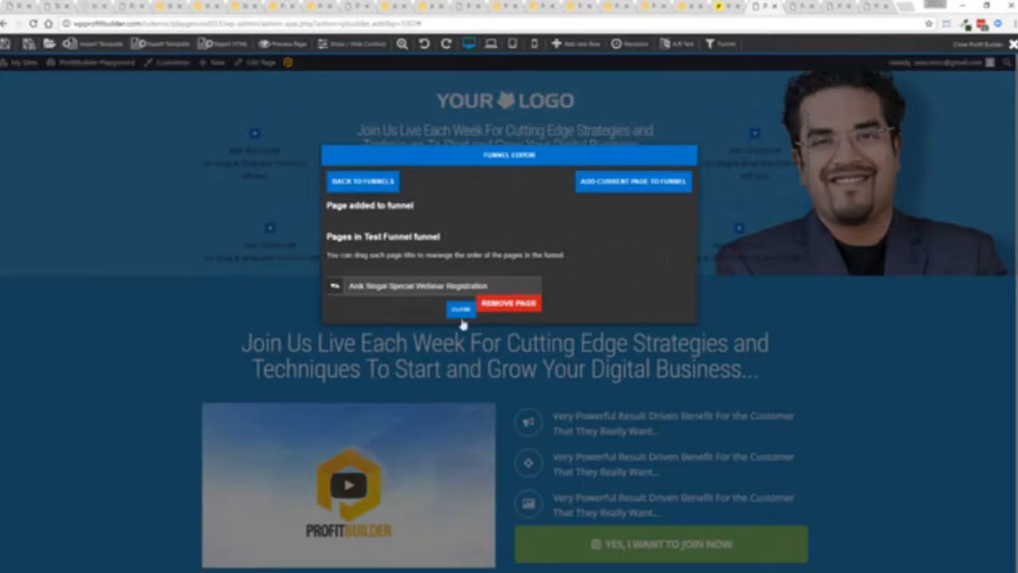
left_click(460, 309)
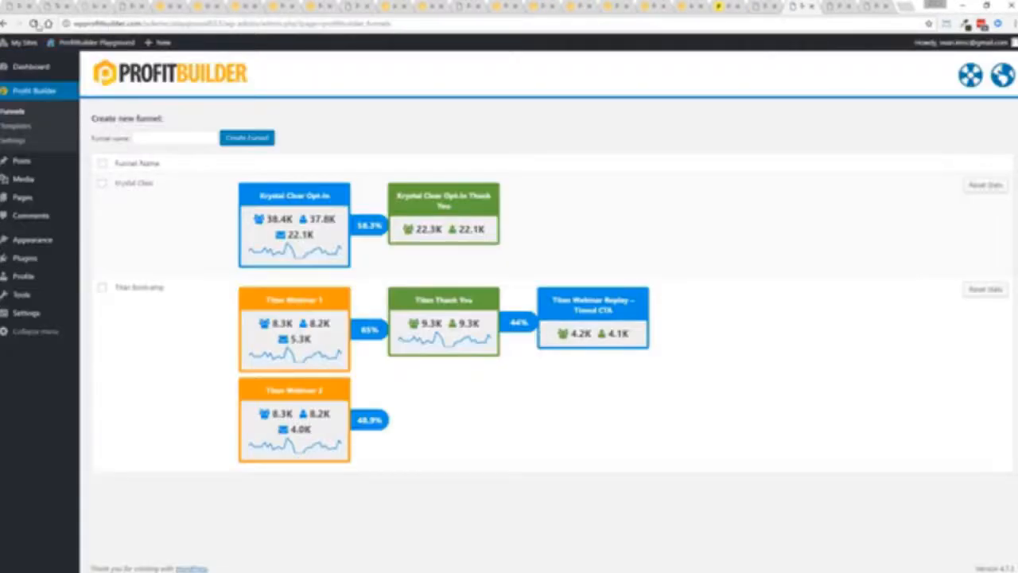
mouse_move(134, 183)
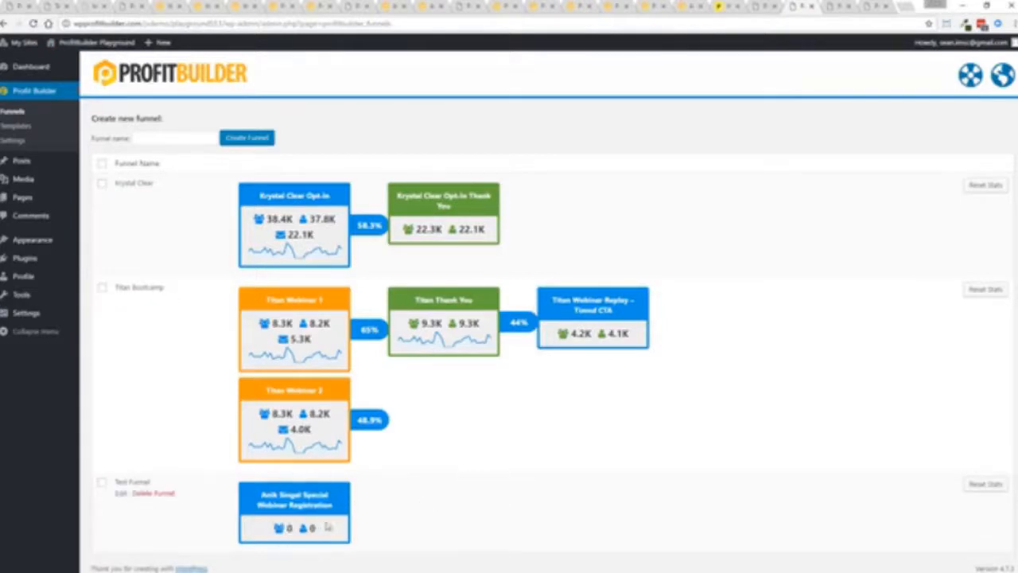
mouse_move(445, 523)
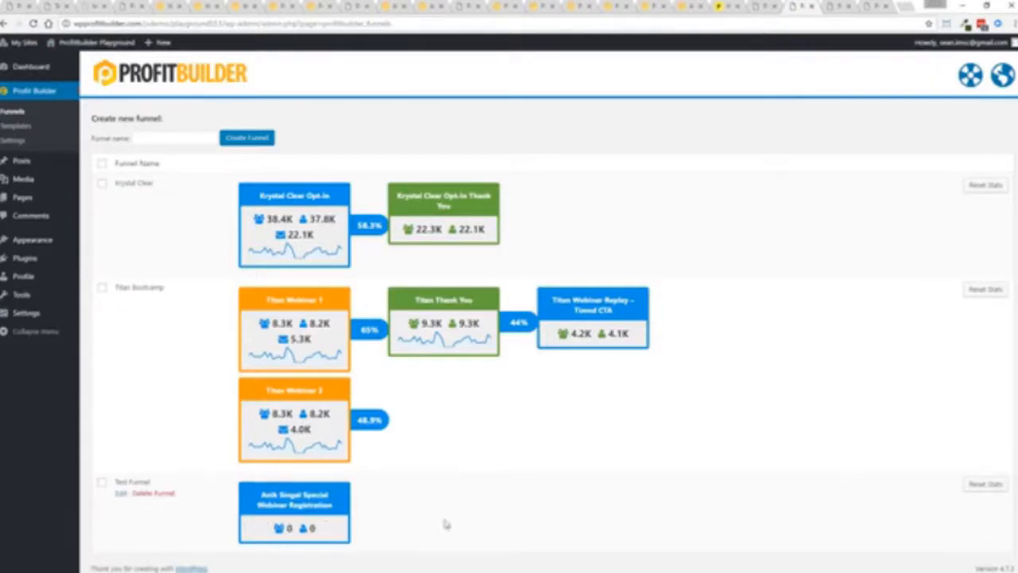
mouse_move(541, 533)
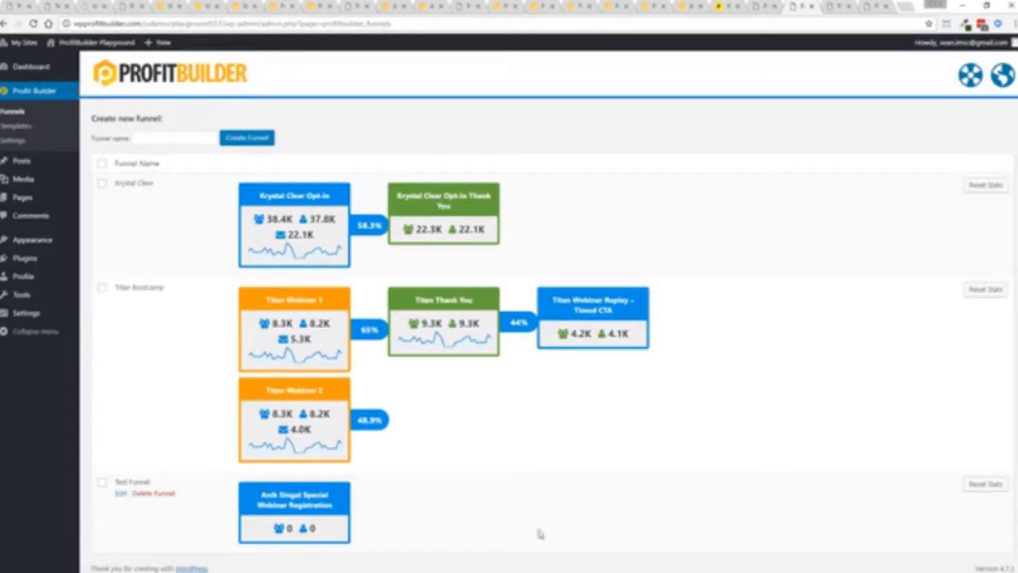
mouse_move(729, 515)
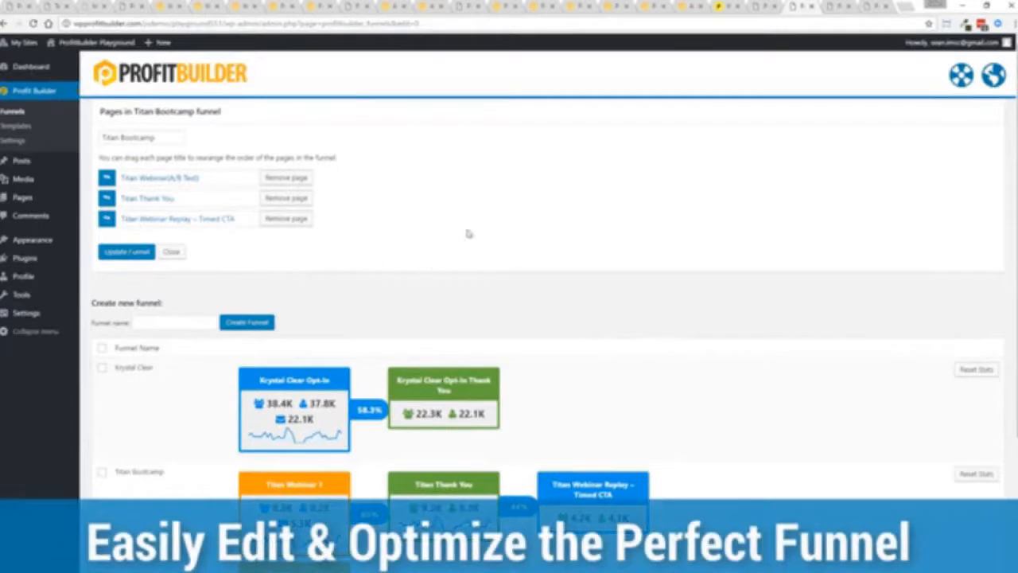
mouse_move(374, 241)
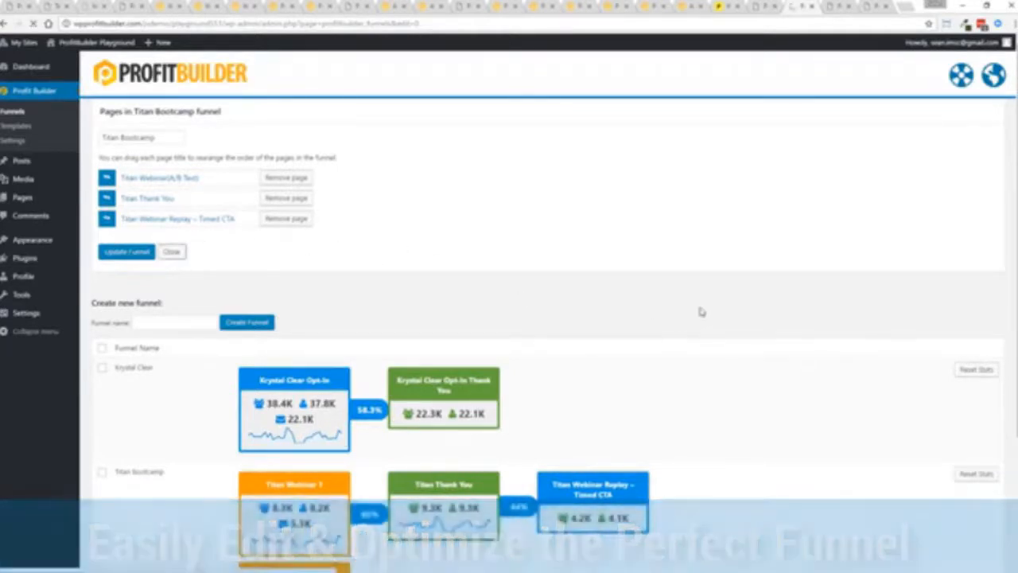
- Close the Titan Bootcamp funnel's page list to return to the funnels overview
left_click(172, 251)
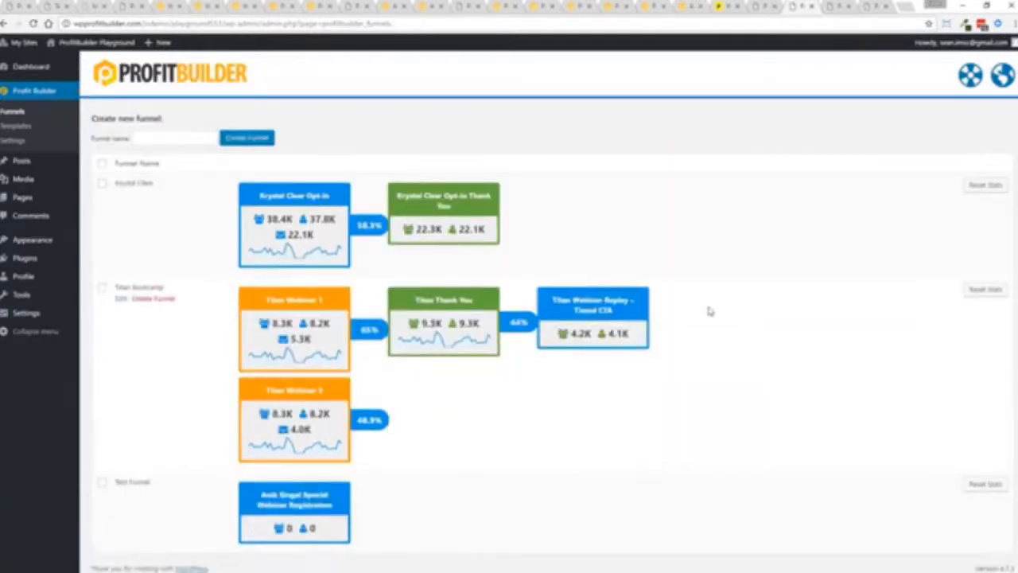
- Open the Titan Webinar page from All Pages and scroll to its A/B Test box
left_click(22, 144)
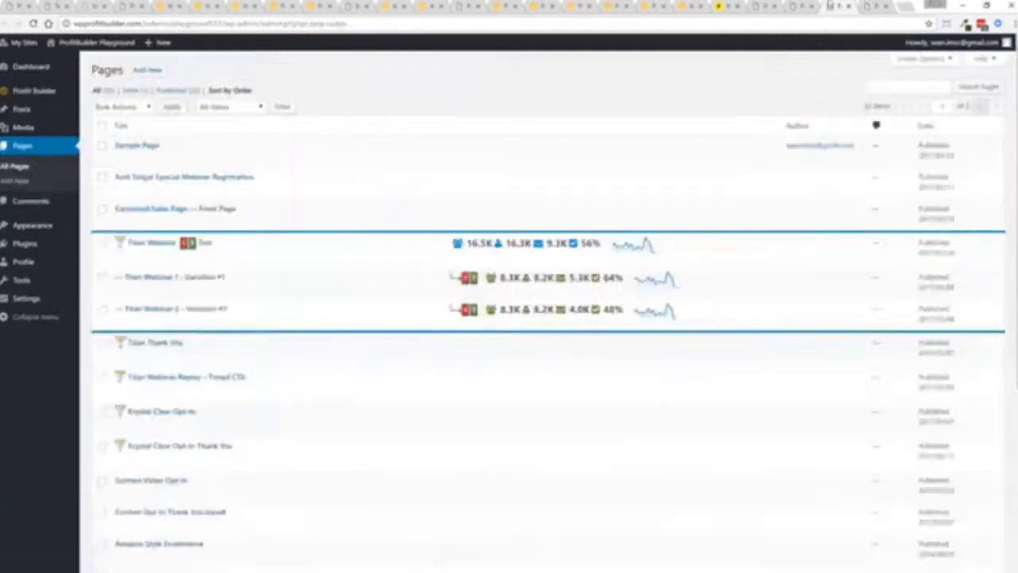
left_click(152, 242)
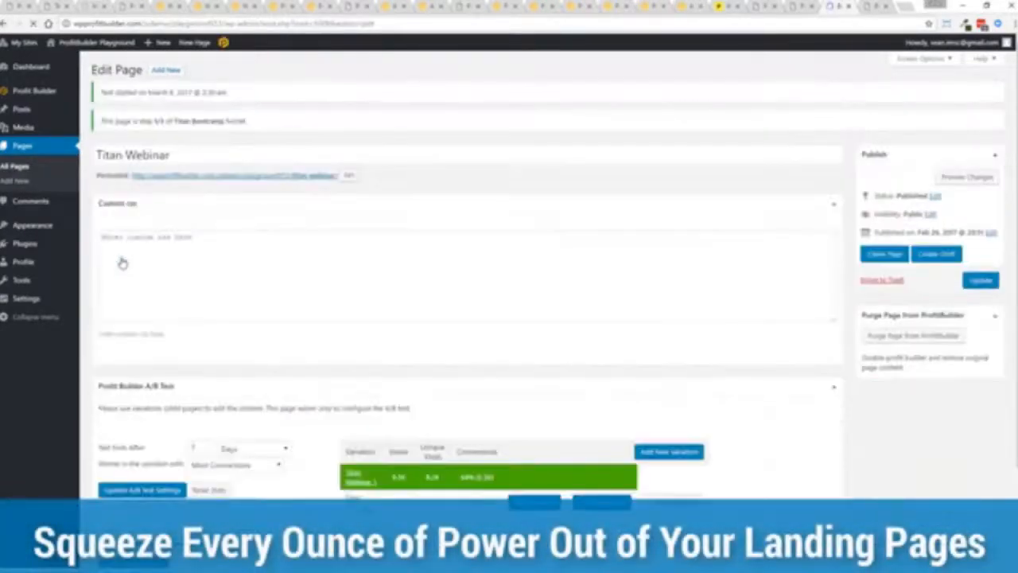
scroll("down", 3)
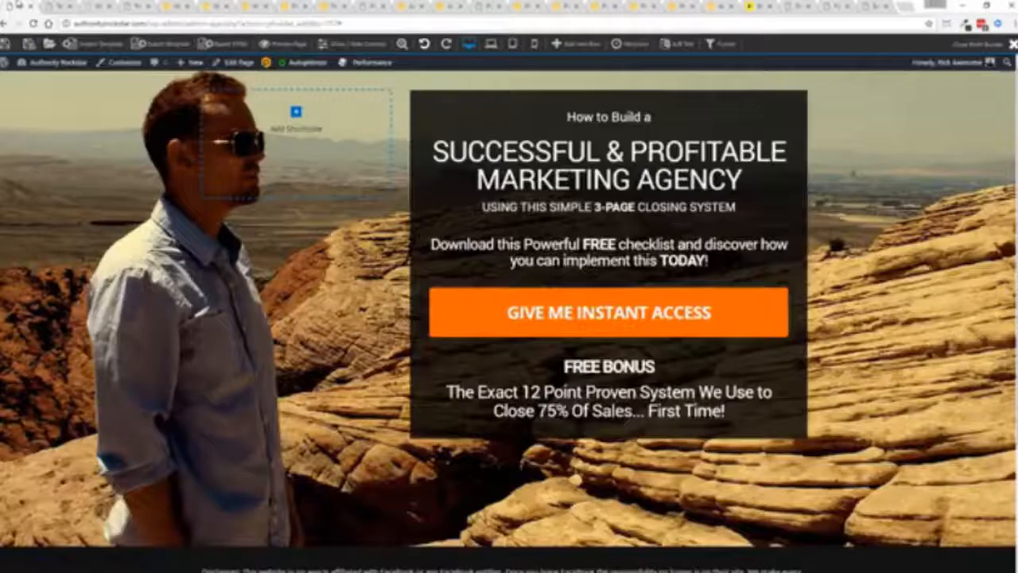
- Browse the ProfitBuilder template library and published landing pages
left_click(55, 62)
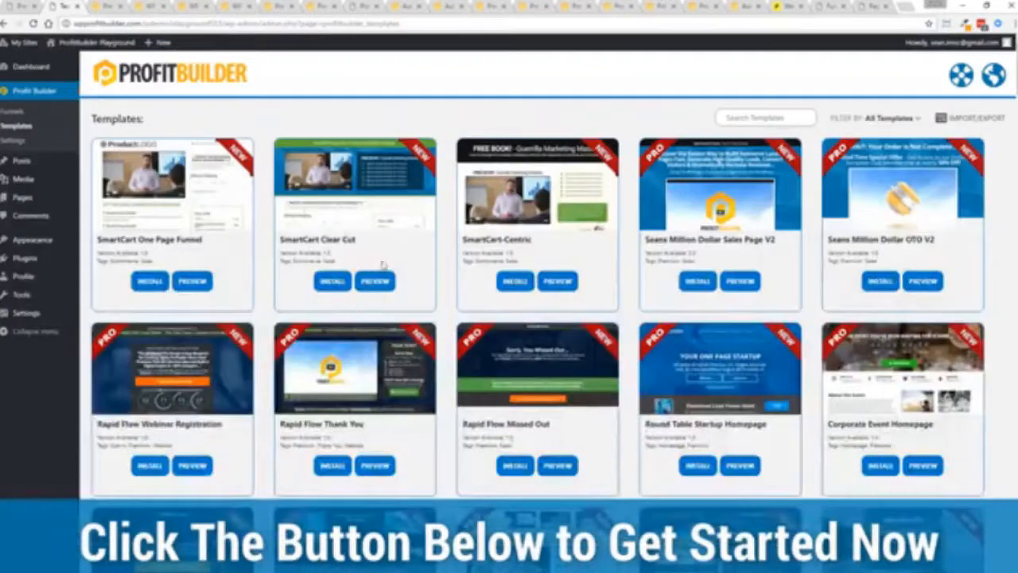
scroll("down", 3)
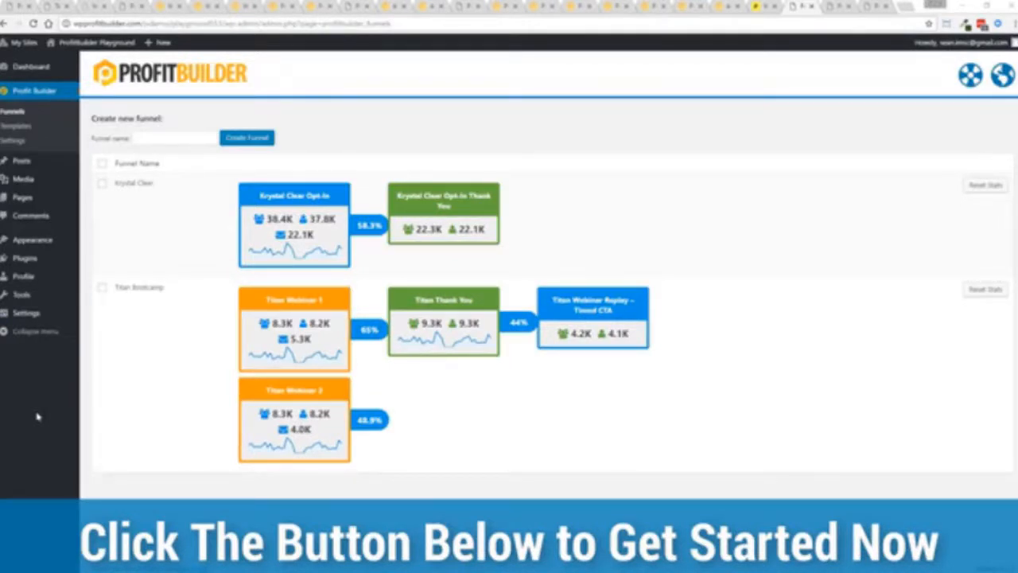
mouse_move(22, 324)
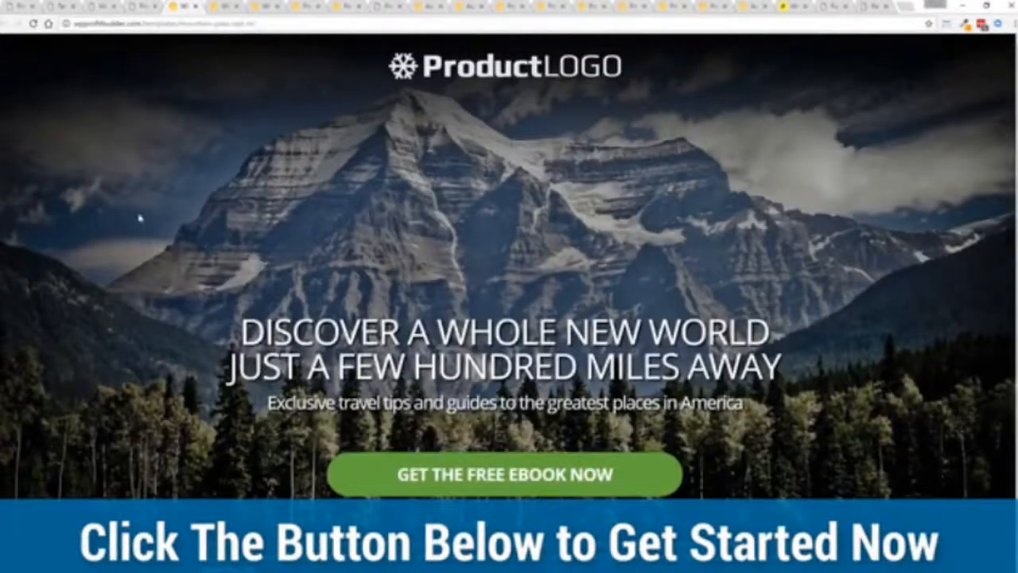
mouse_move(878, 333)
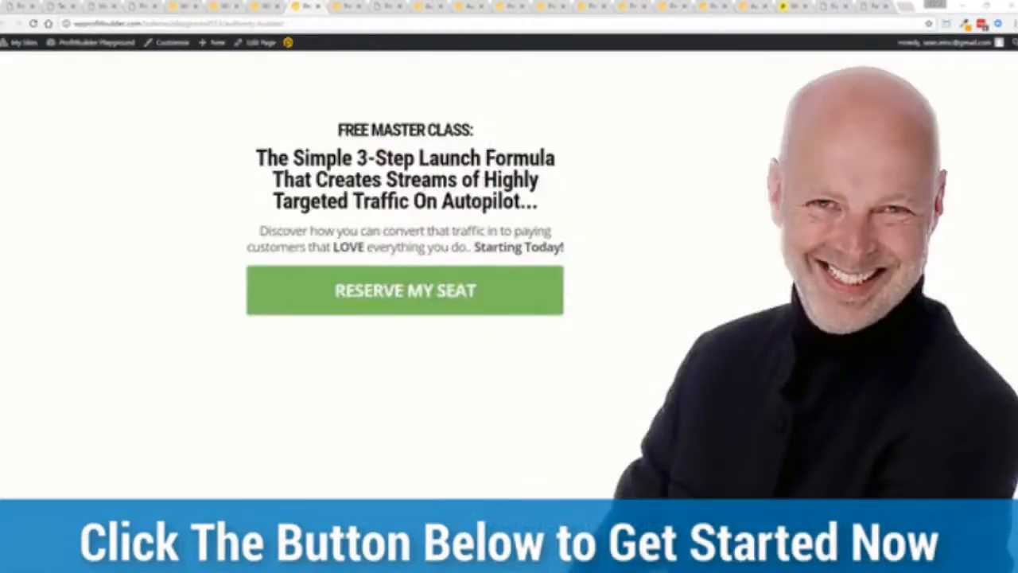
mouse_move(212, 191)
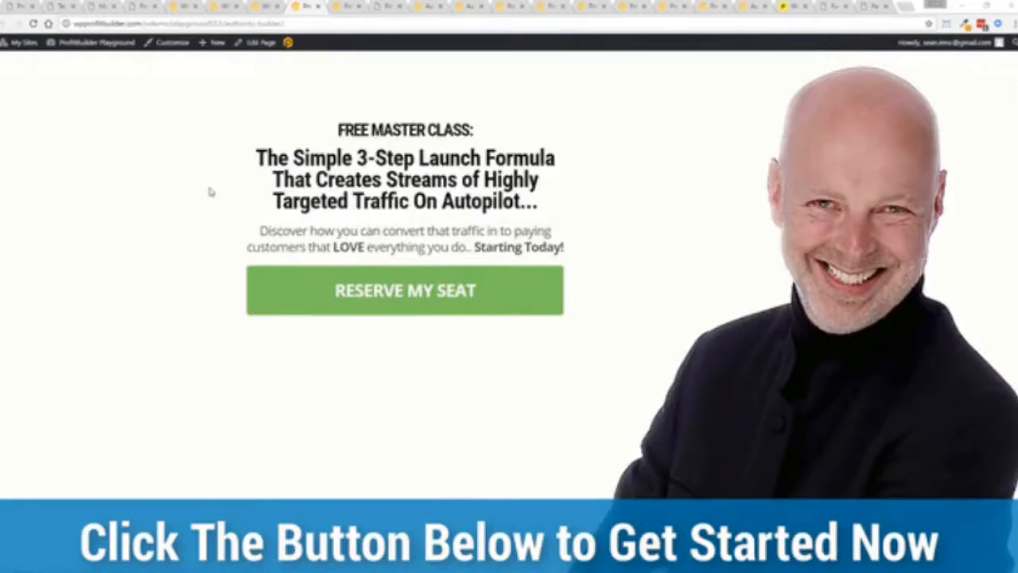